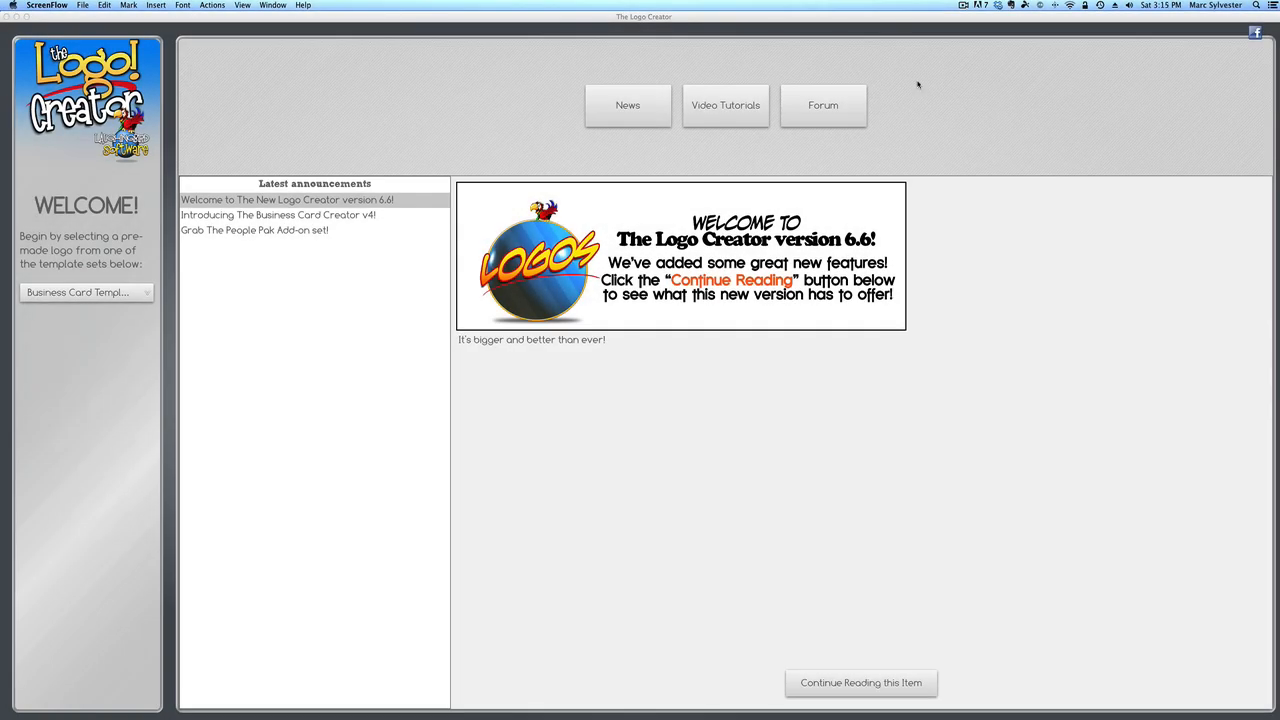
{"action": "mouse_move", "coordinate": [230, 88]}
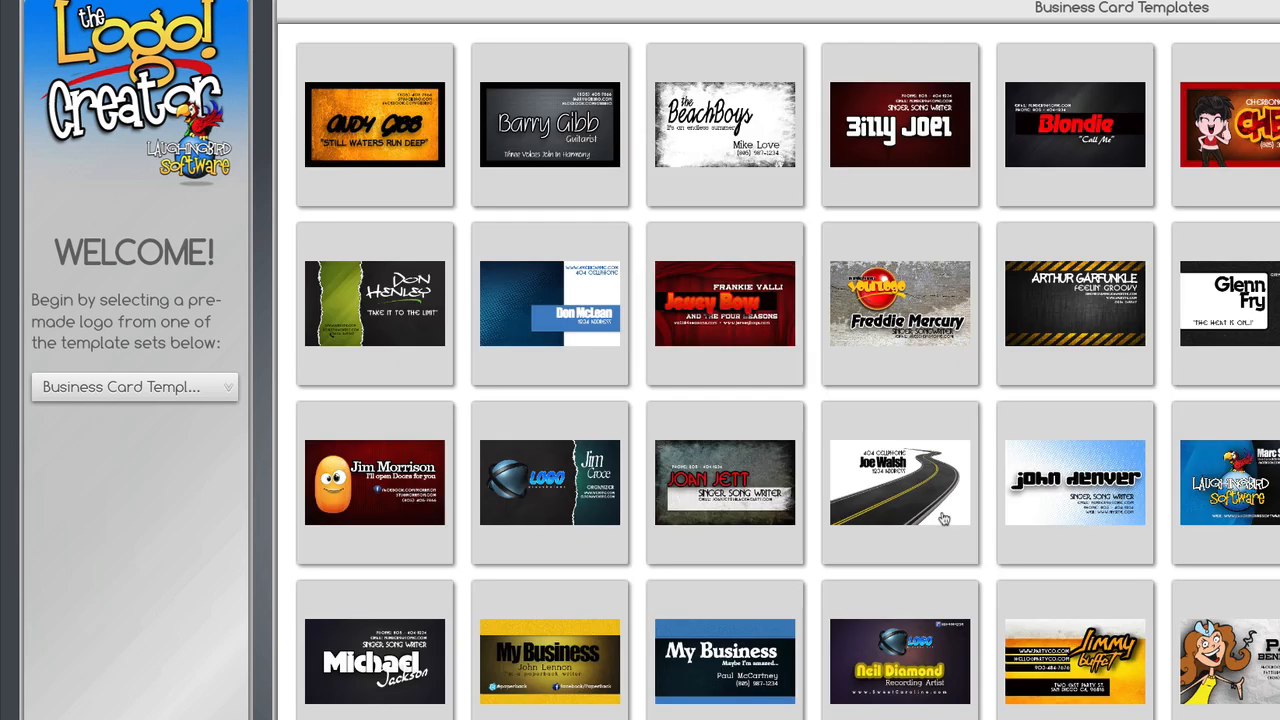
{"action": "mouse_move", "coordinate": [1044, 480]}
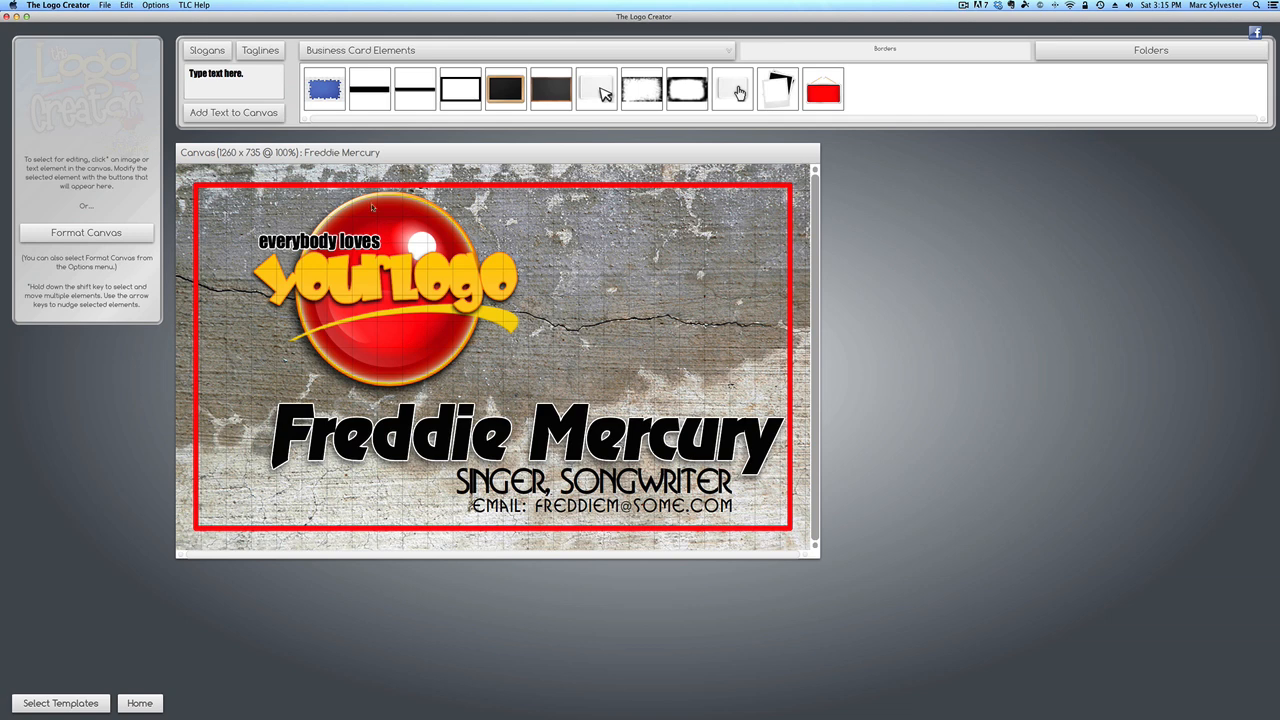
Step: Select the logo image and bring up the canvas formatting settings via Options > Format Canvas
{"action": "left_click", "coordinate": [384, 296]}
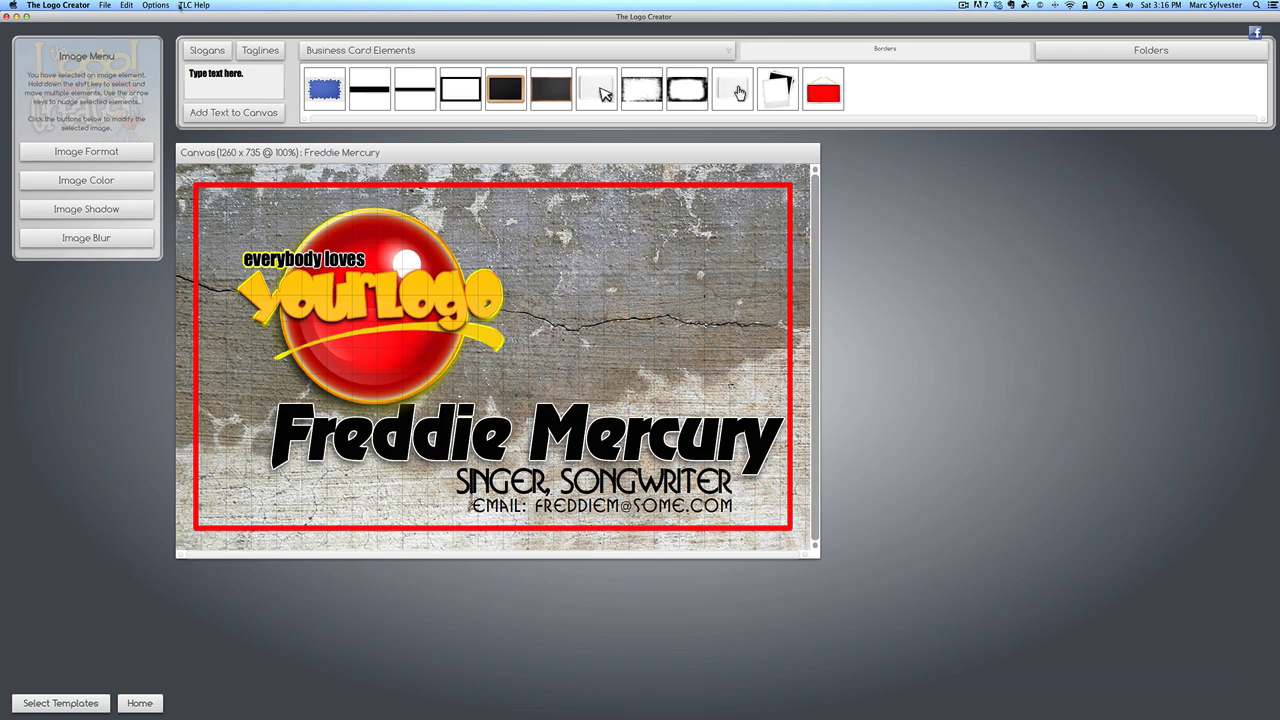
{"action": "left_click", "coordinate": [346, 12]}
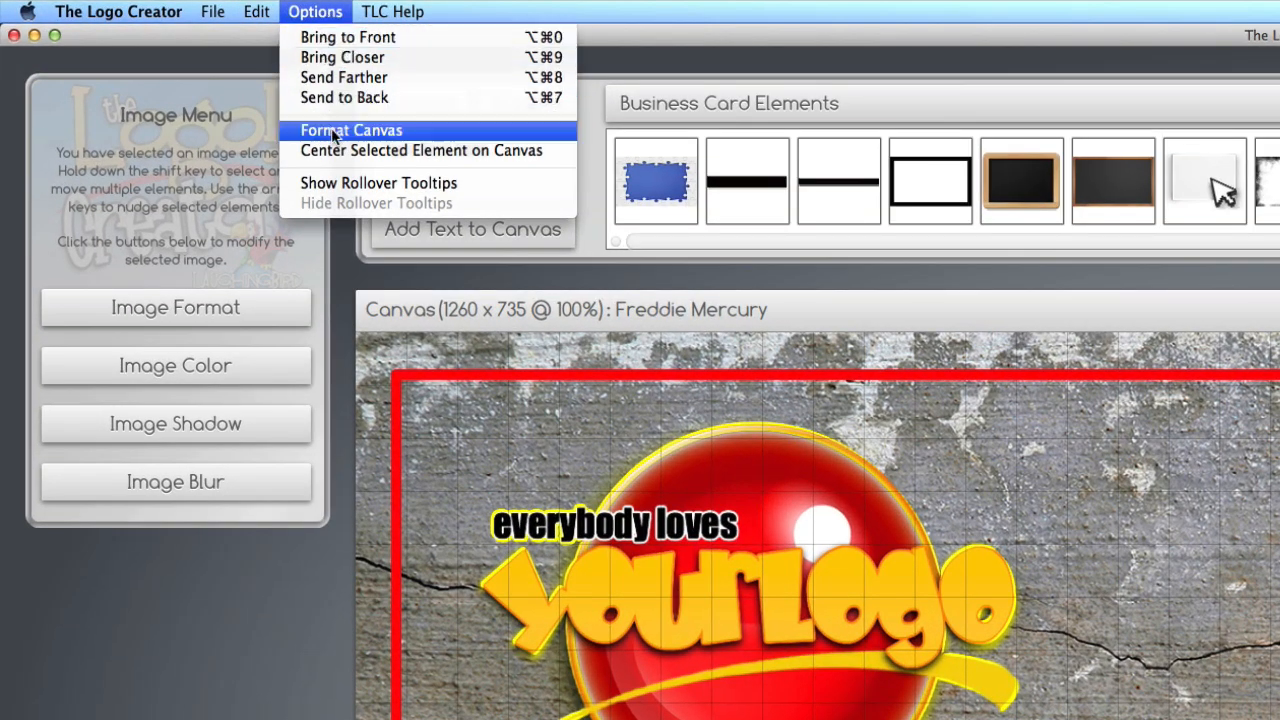
{"action": "left_click", "coordinate": [352, 130]}
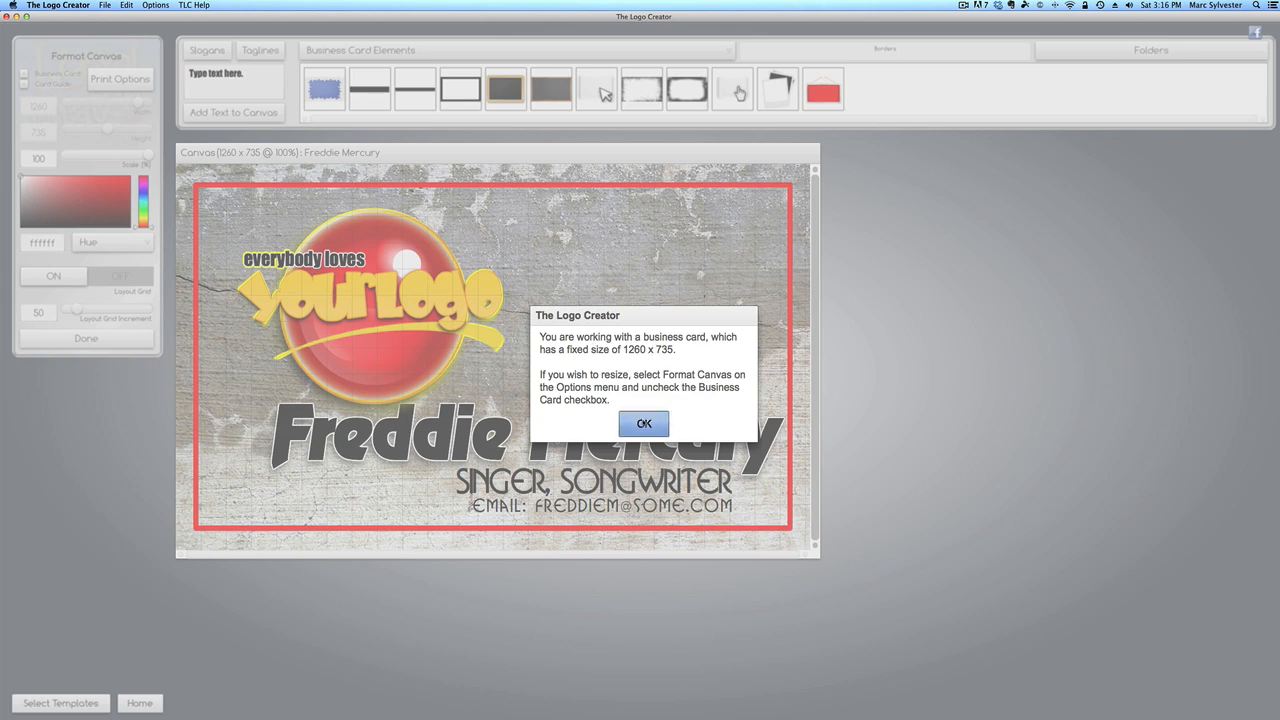
Step: Dismiss the fixed 1260 x 735 business card size notice both times it appears
{"action": "left_click", "coordinate": [644, 424]}
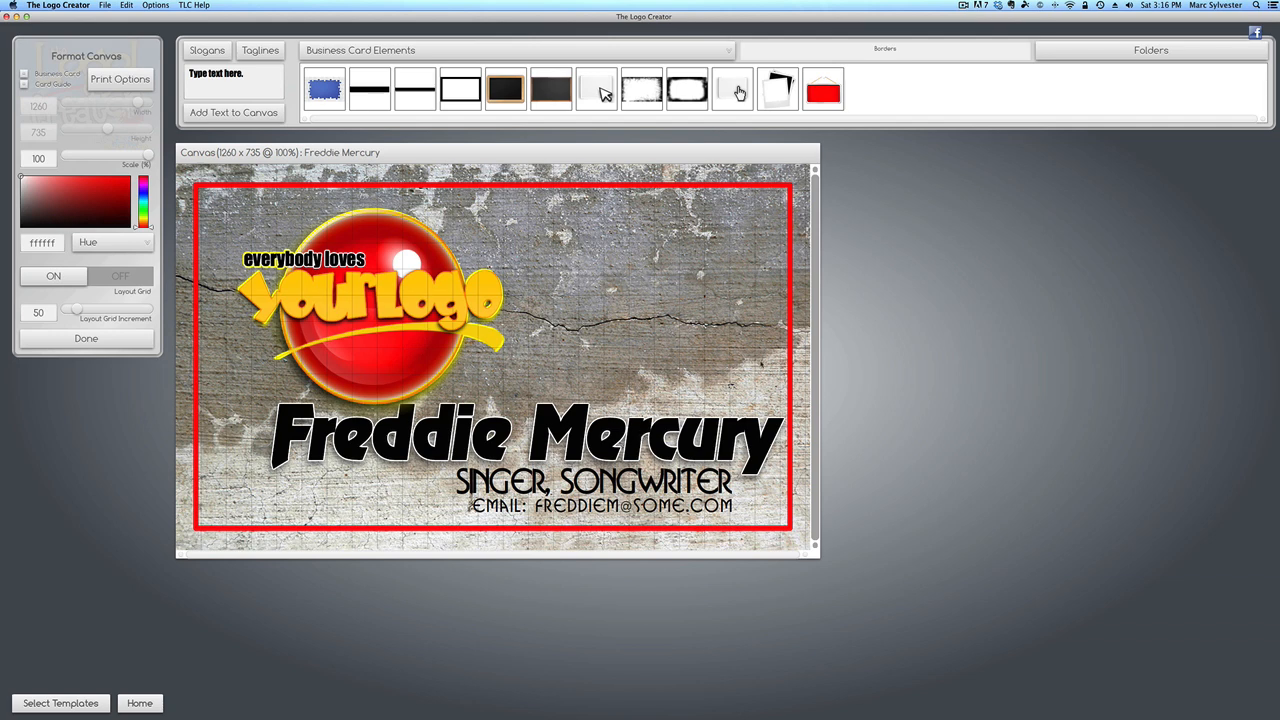
{"action": "mouse_move", "coordinate": [832, 300]}
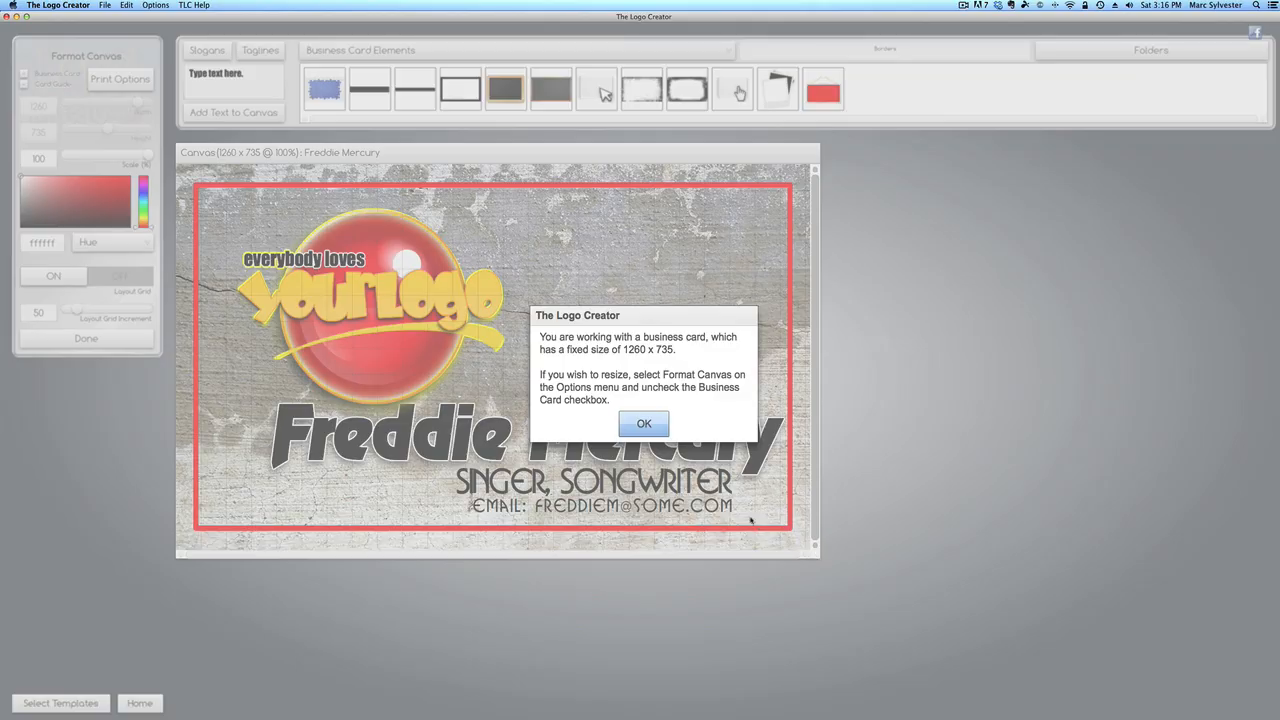
{"action": "left_click", "coordinate": [644, 424]}
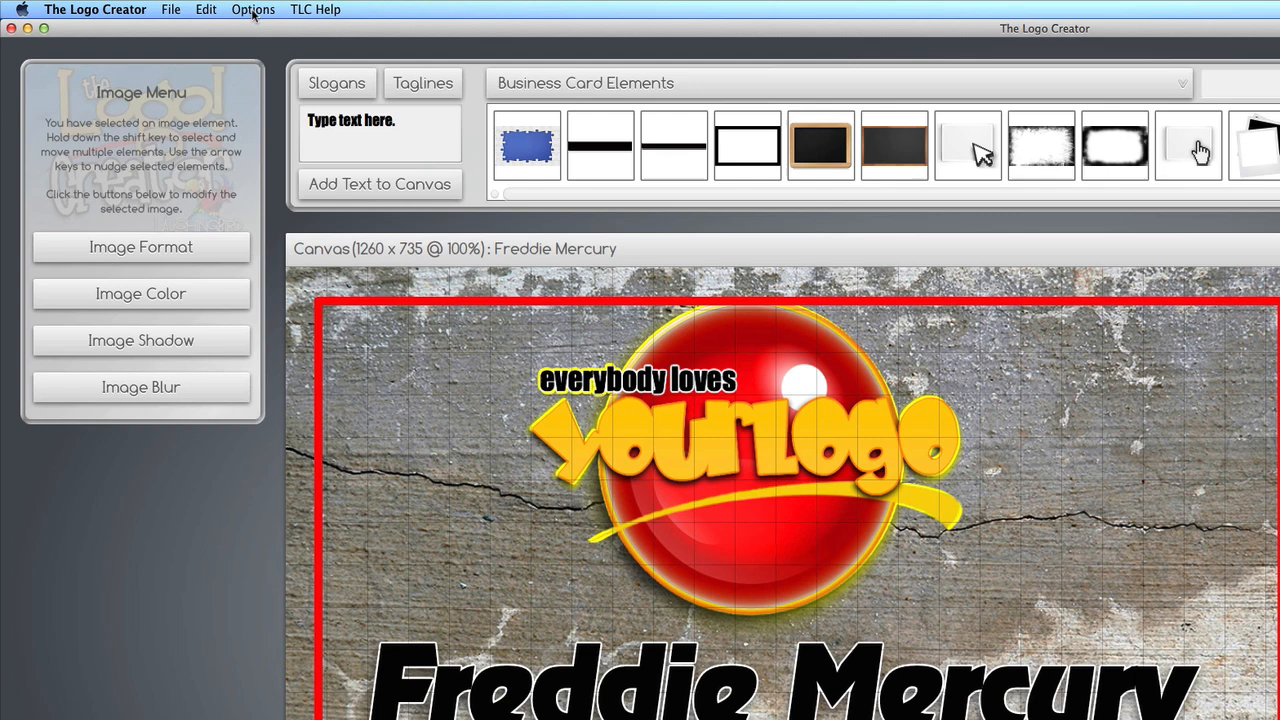
Step: Go through Format Canvas to Print Options and accept the prompt to save the design
{"action": "left_click", "coordinate": [252, 8]}
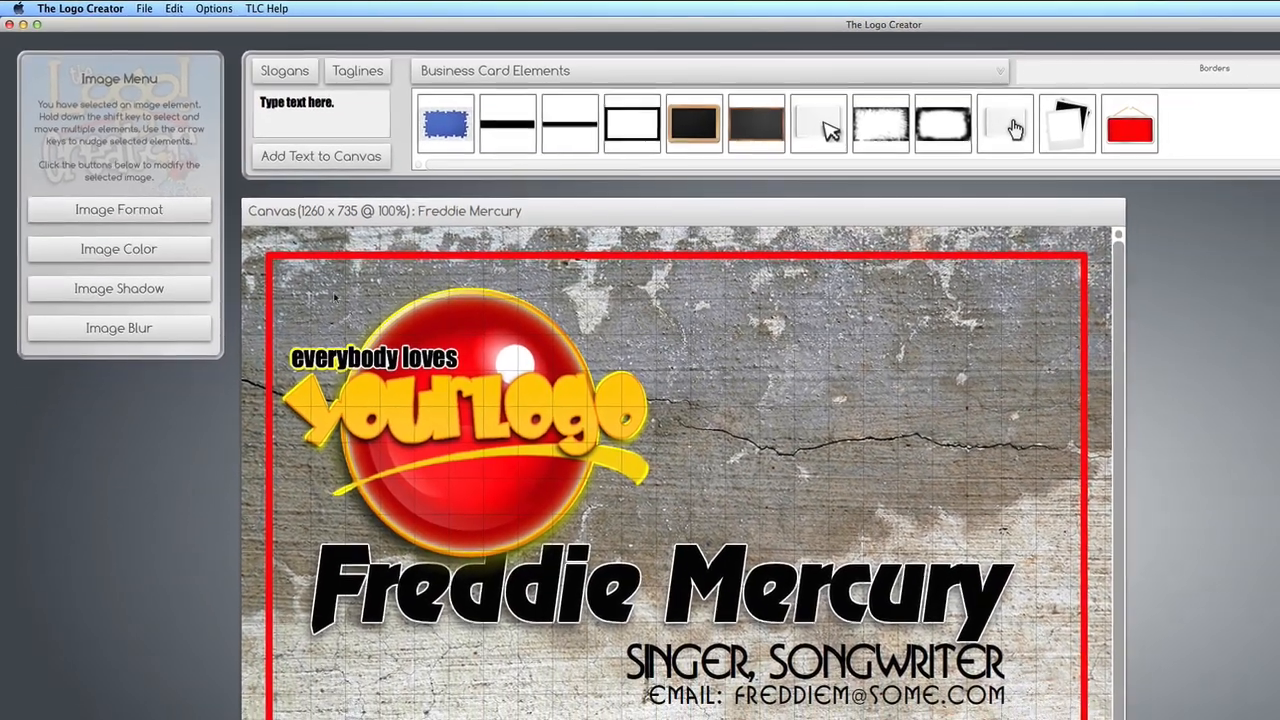
{"action": "left_click", "coordinate": [210, 8]}
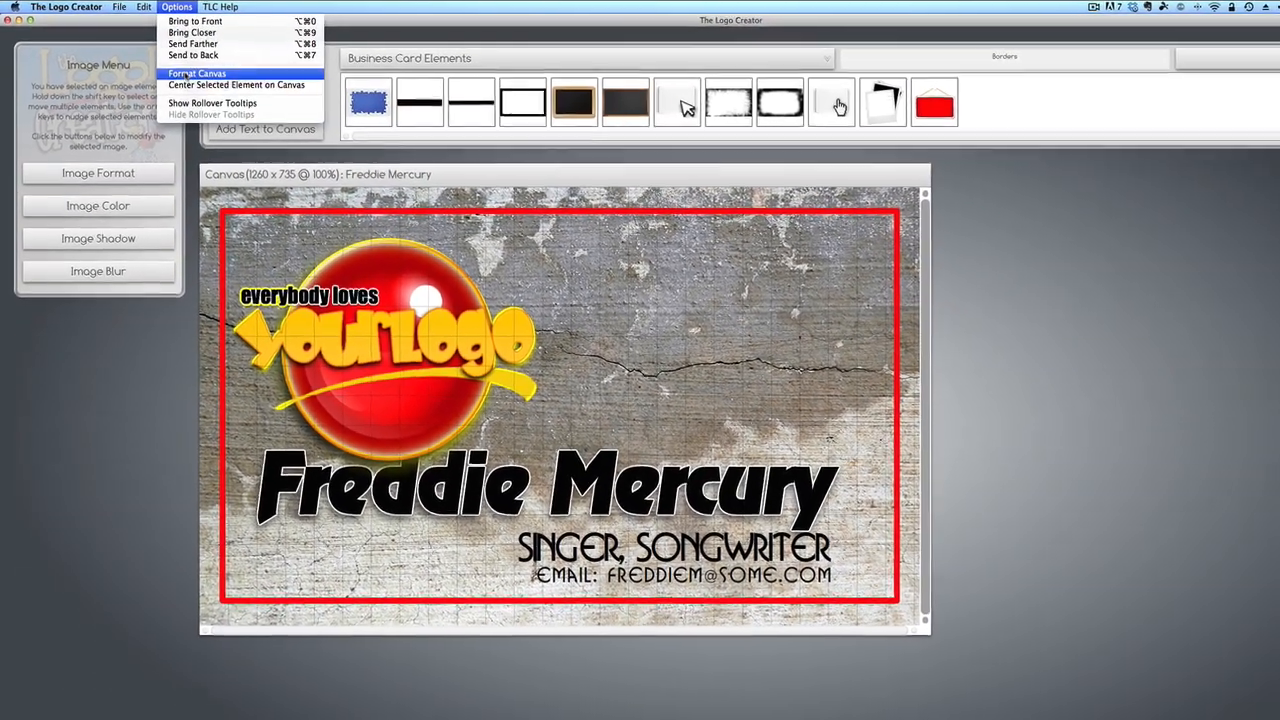
{"action": "left_click", "coordinate": [204, 72]}
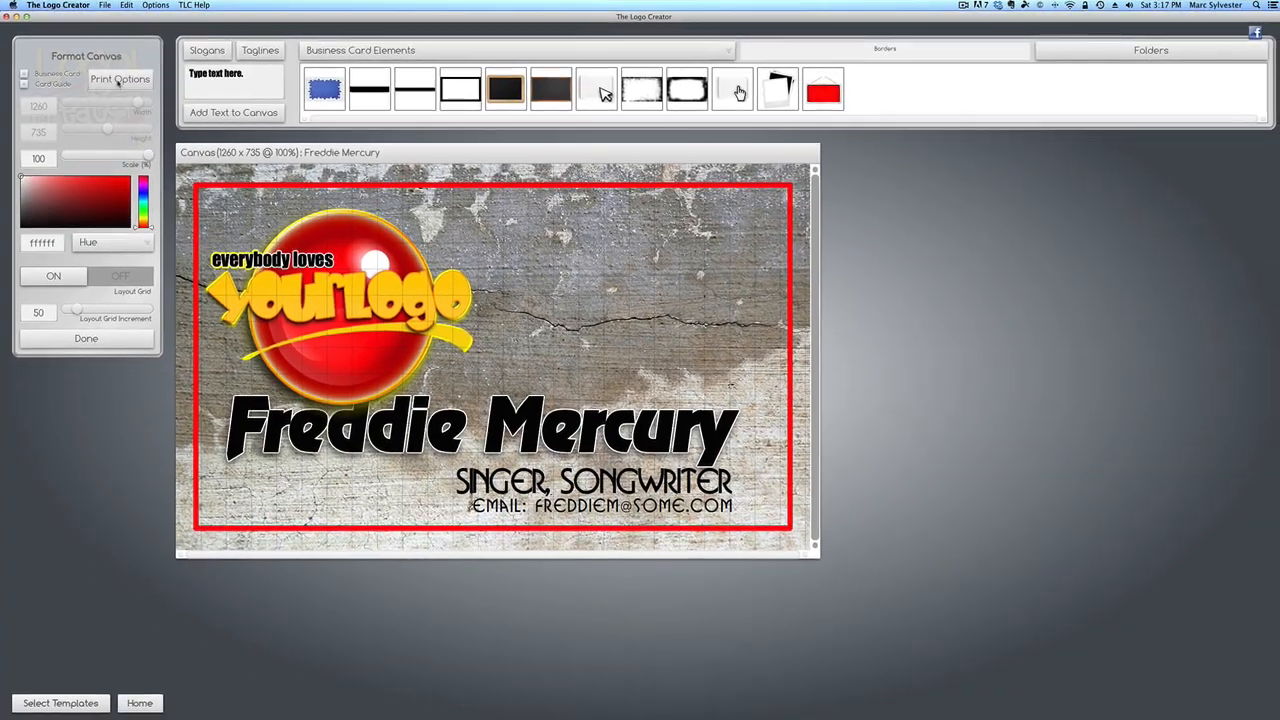
{"action": "left_click", "coordinate": [120, 78]}
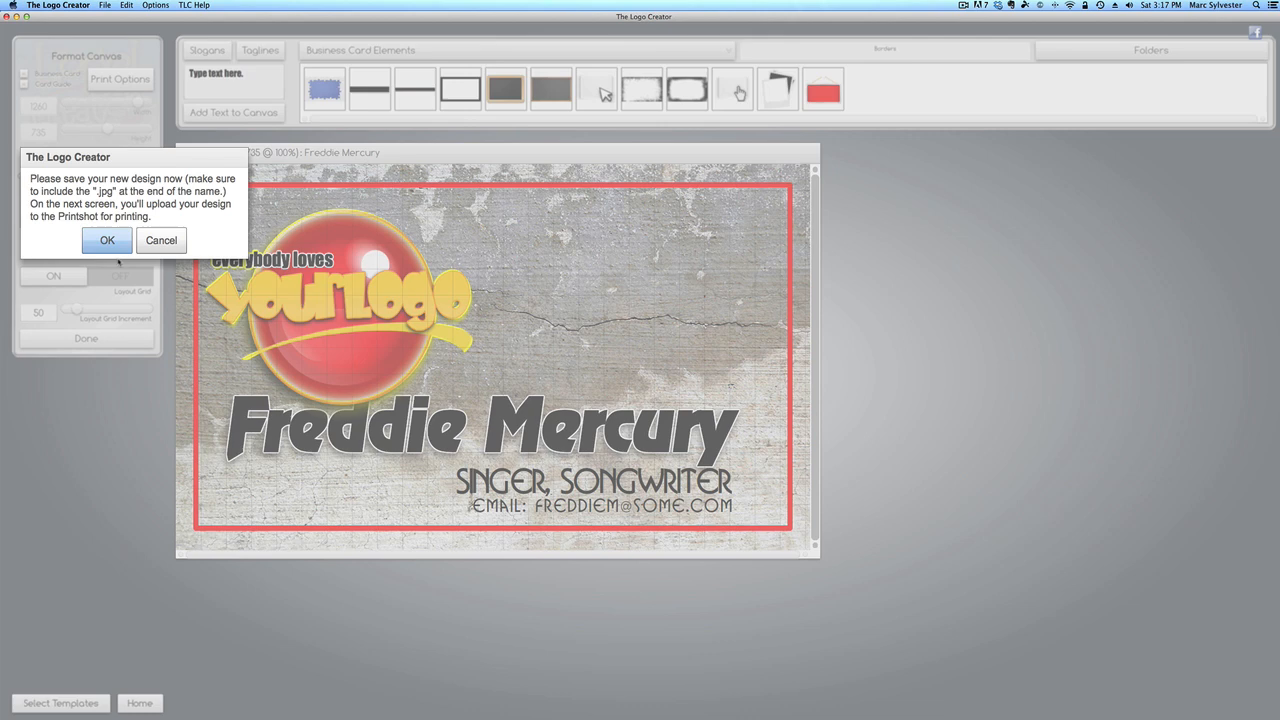
{"action": "left_click", "coordinate": [106, 240]}
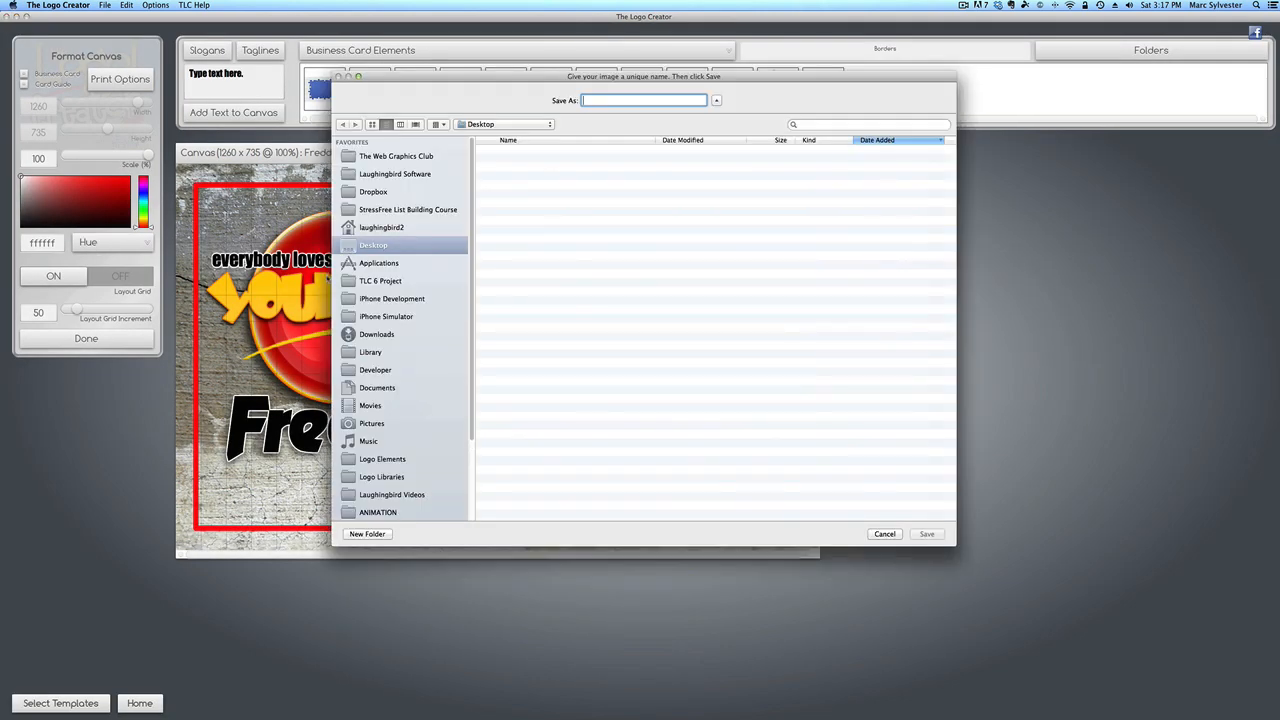
Step: Save the card design as a .jpg image named for upload
{"action": "type", "text": "My"}
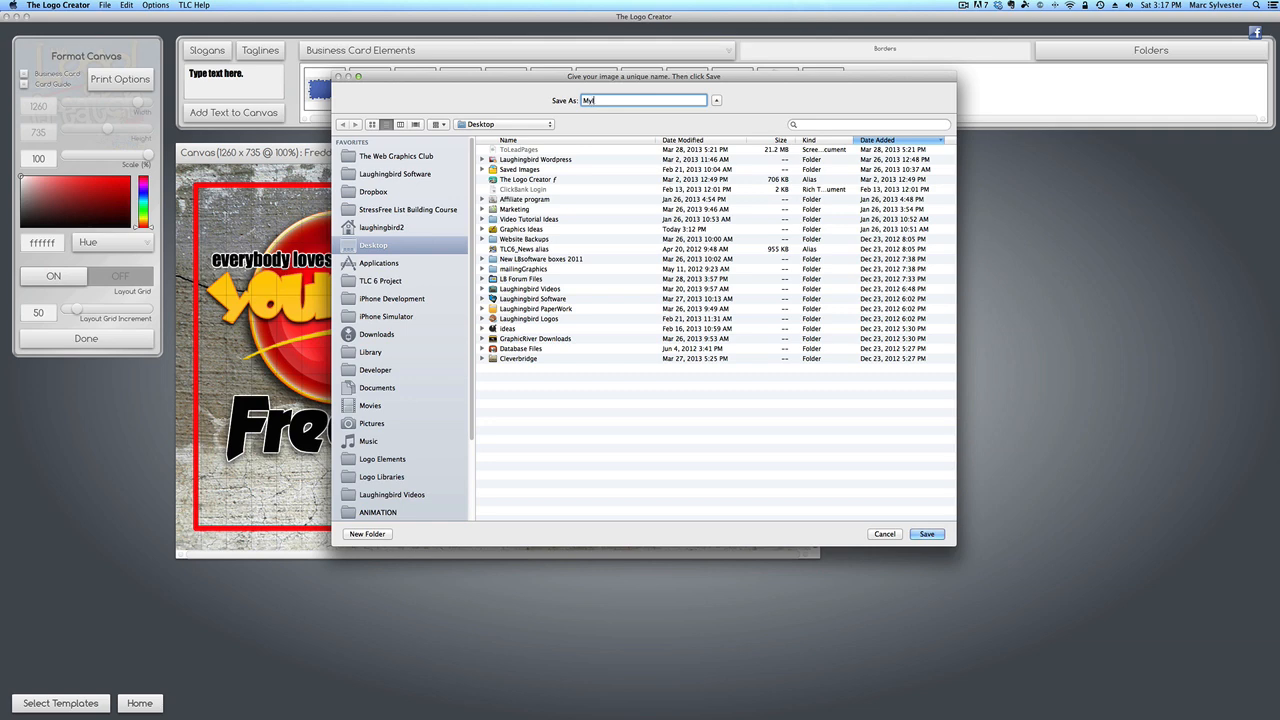
{"action": "type", "text": "mage"}
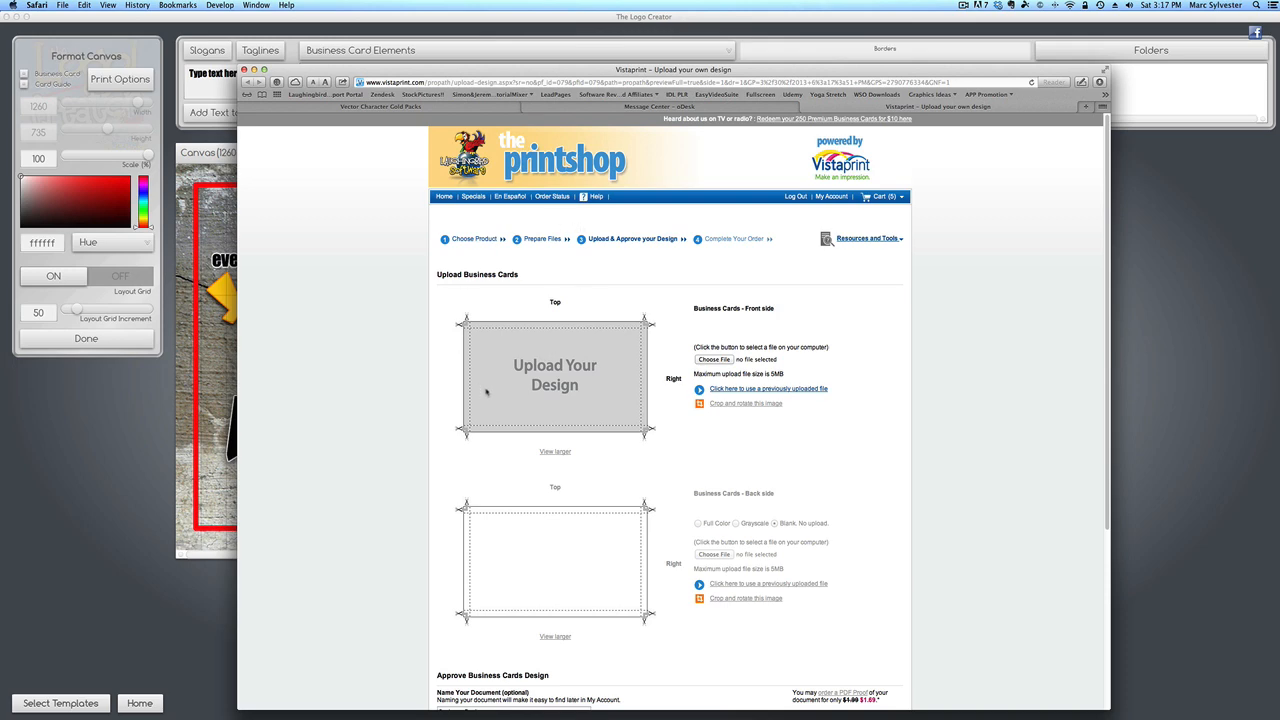
{"action": "mouse_move", "coordinate": [520, 392]}
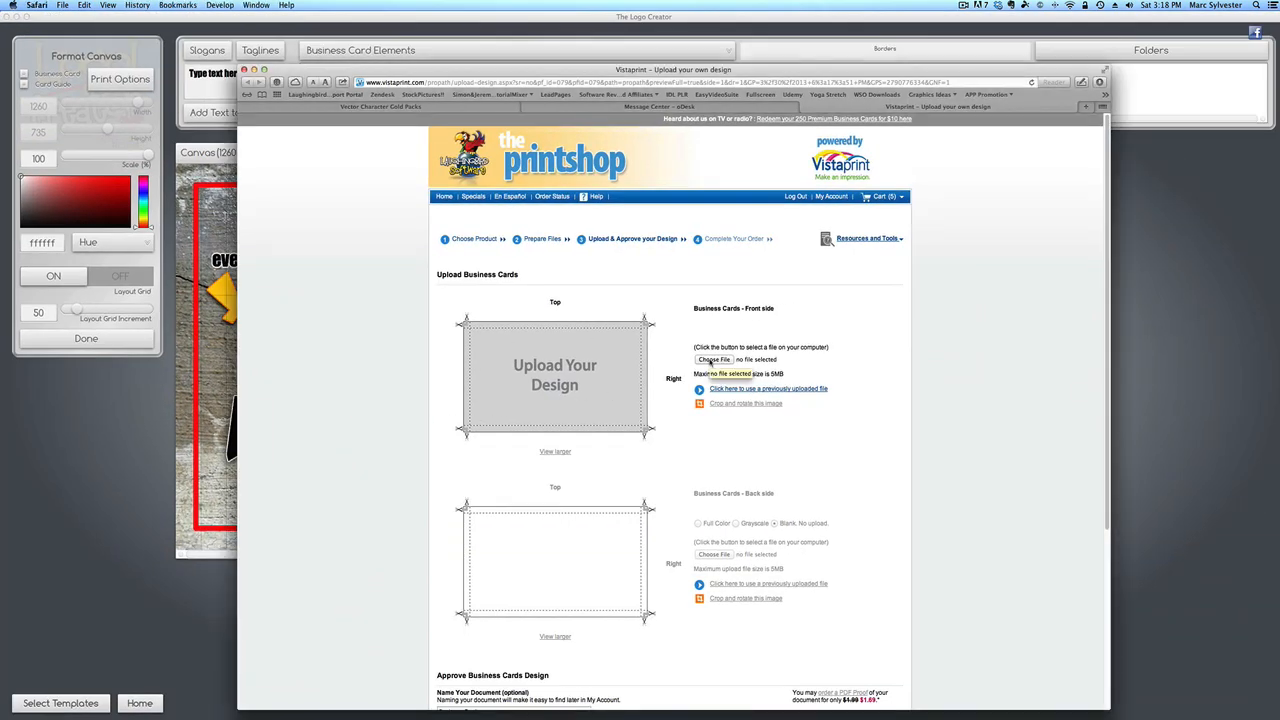
Step: Upload the saved Freddie Mercury card JPG as the Business Cards front side on Vistaprint
{"action": "left_click", "coordinate": [712, 360]}
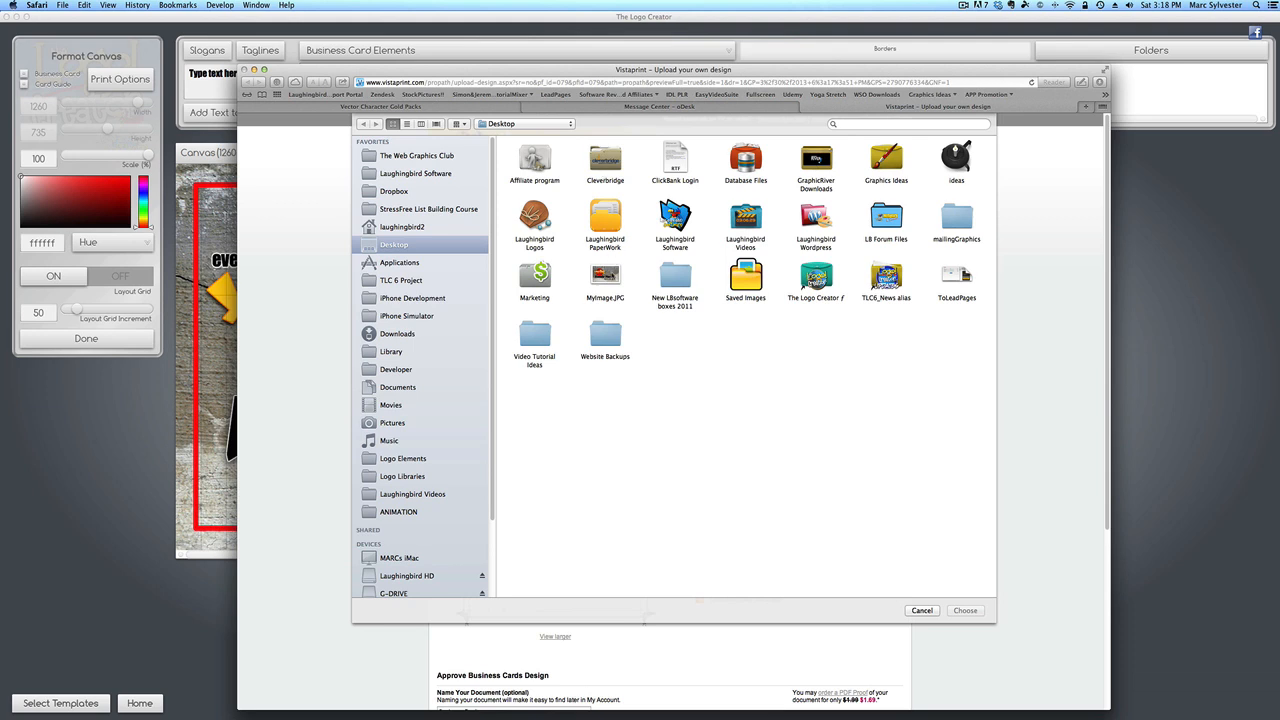
{"action": "left_click", "coordinate": [968, 612]}
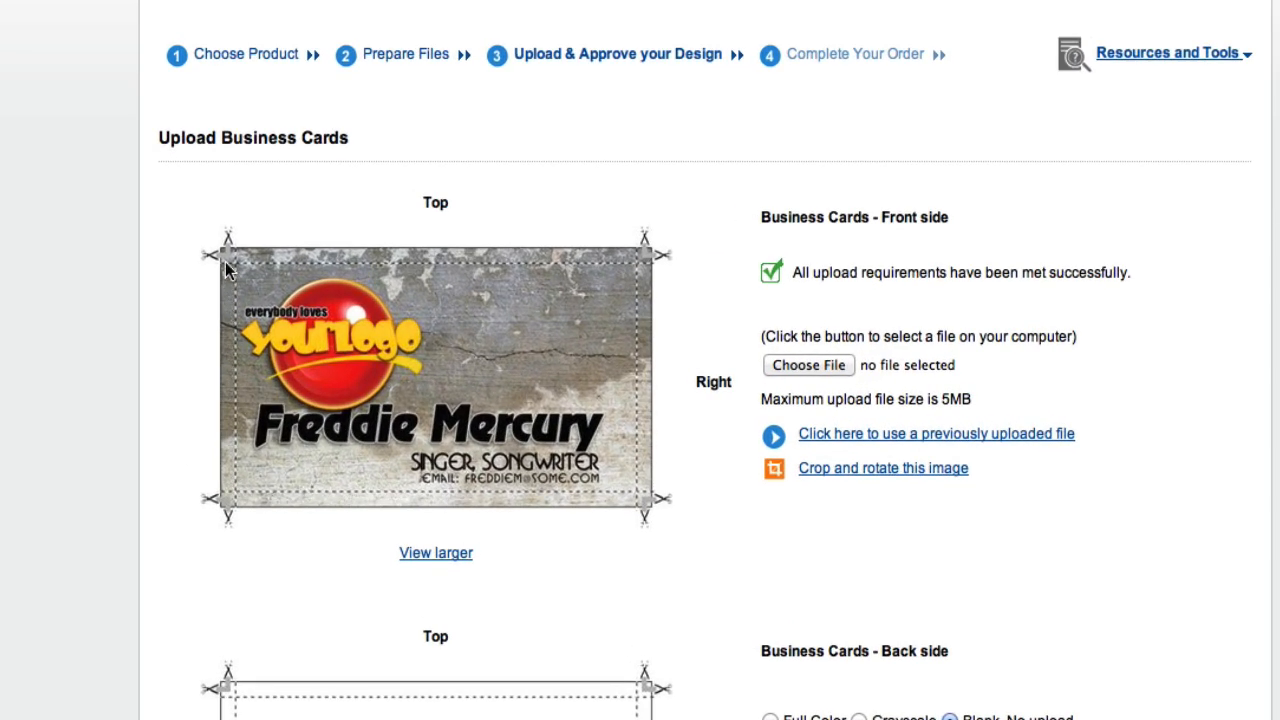
{"action": "mouse_move", "coordinate": [220, 258]}
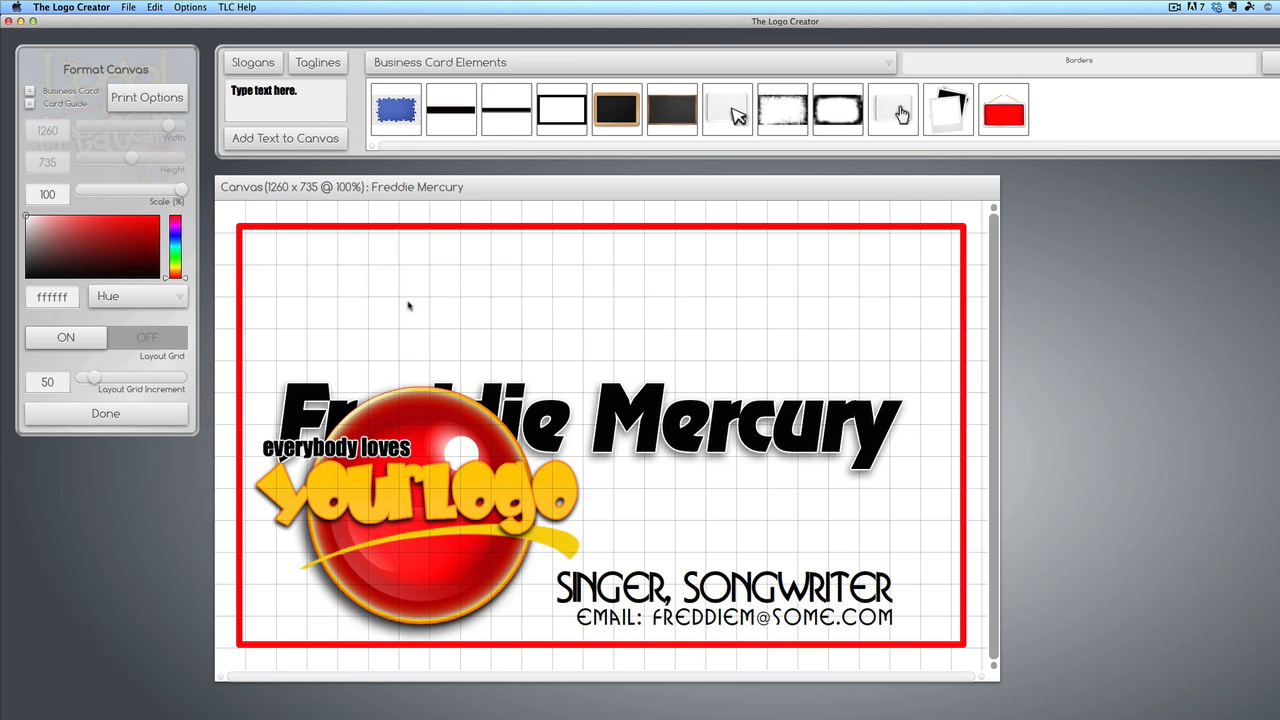
{"action": "mouse_move", "coordinate": [620, 368]}
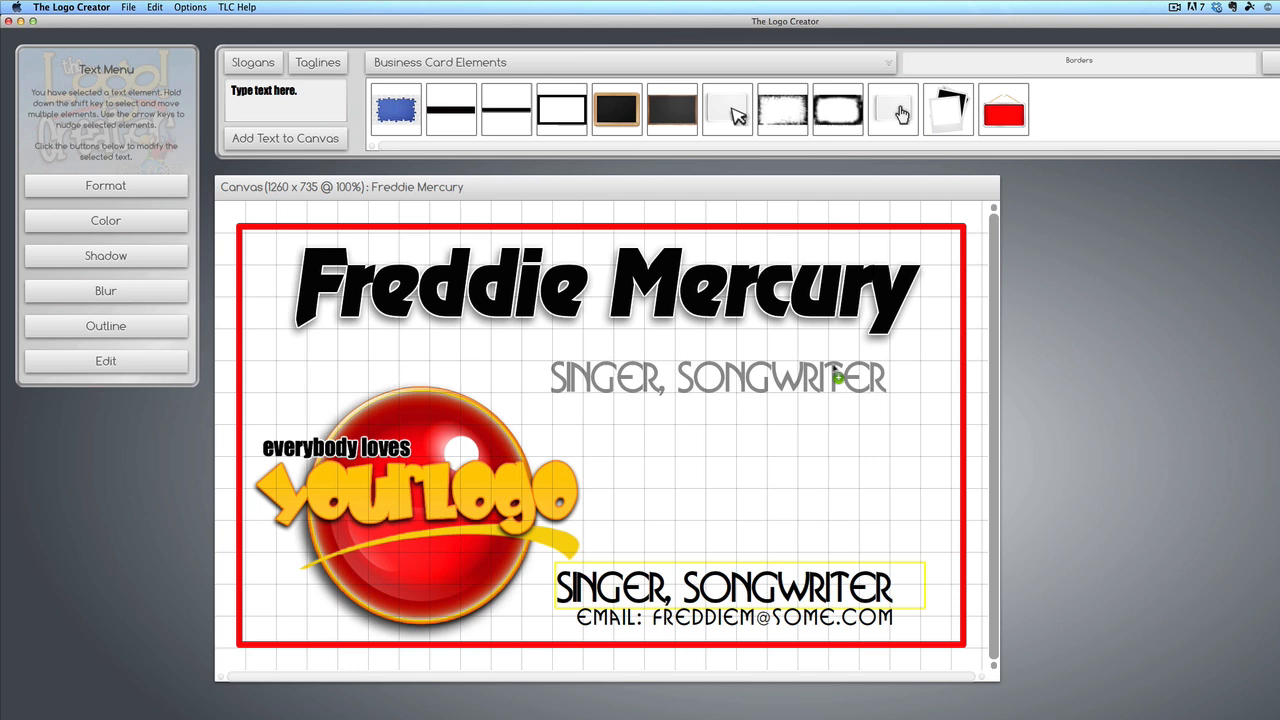
Step: Move SINGER, SONGWRITER up beneath the name and turn the layout grid off in Format Canvas
{"action": "left_click_drag", "start_coordinate": [716, 588], "coordinate": [766, 360]}
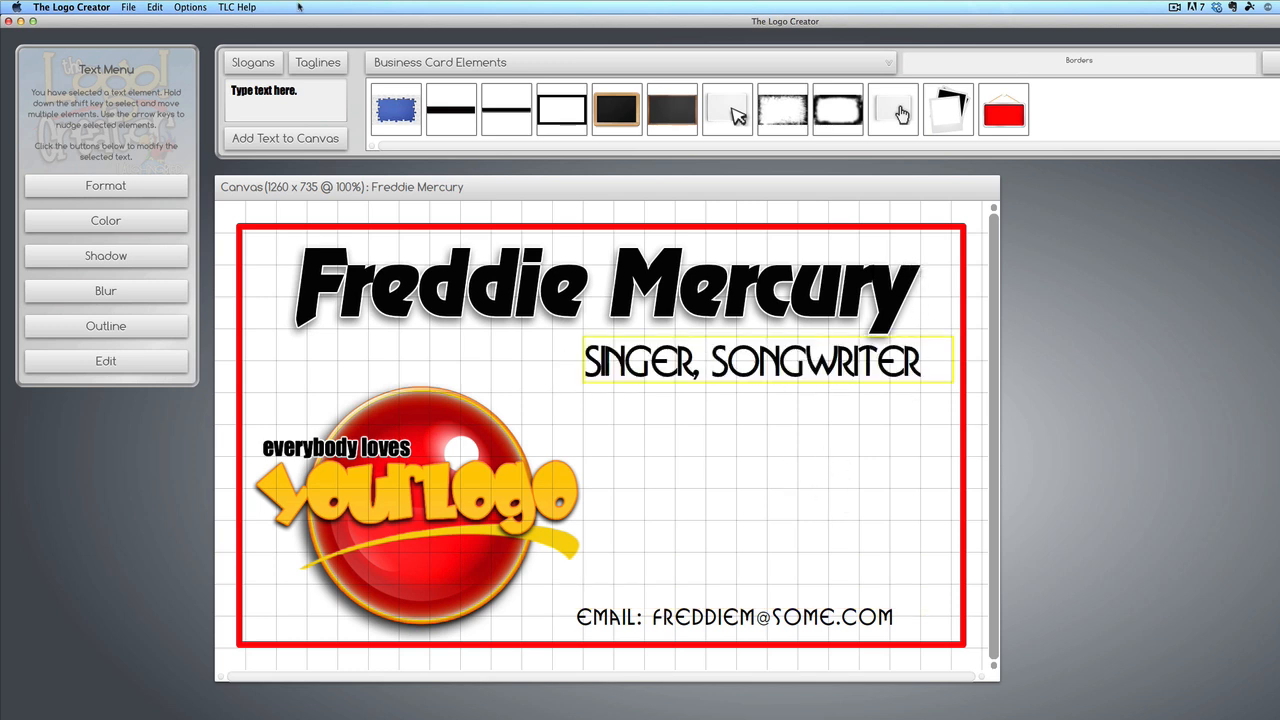
{"action": "left_click", "coordinate": [192, 8]}
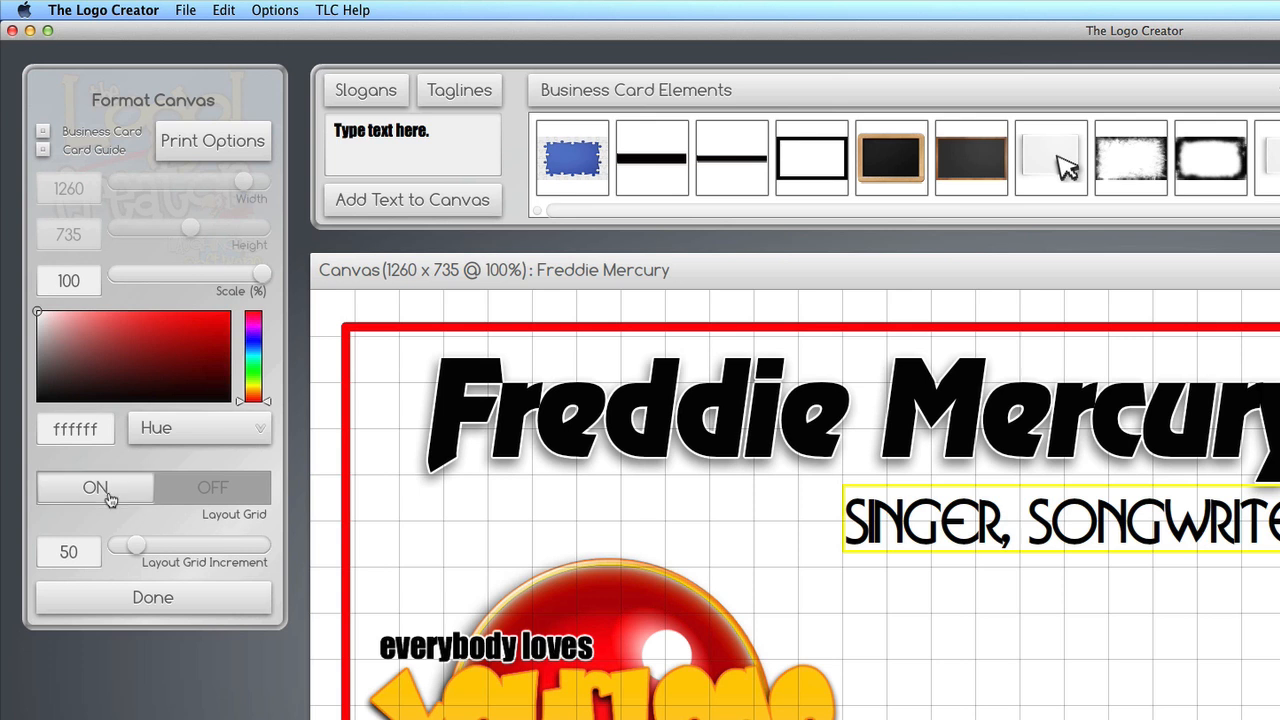
{"action": "left_click", "coordinate": [212, 488]}
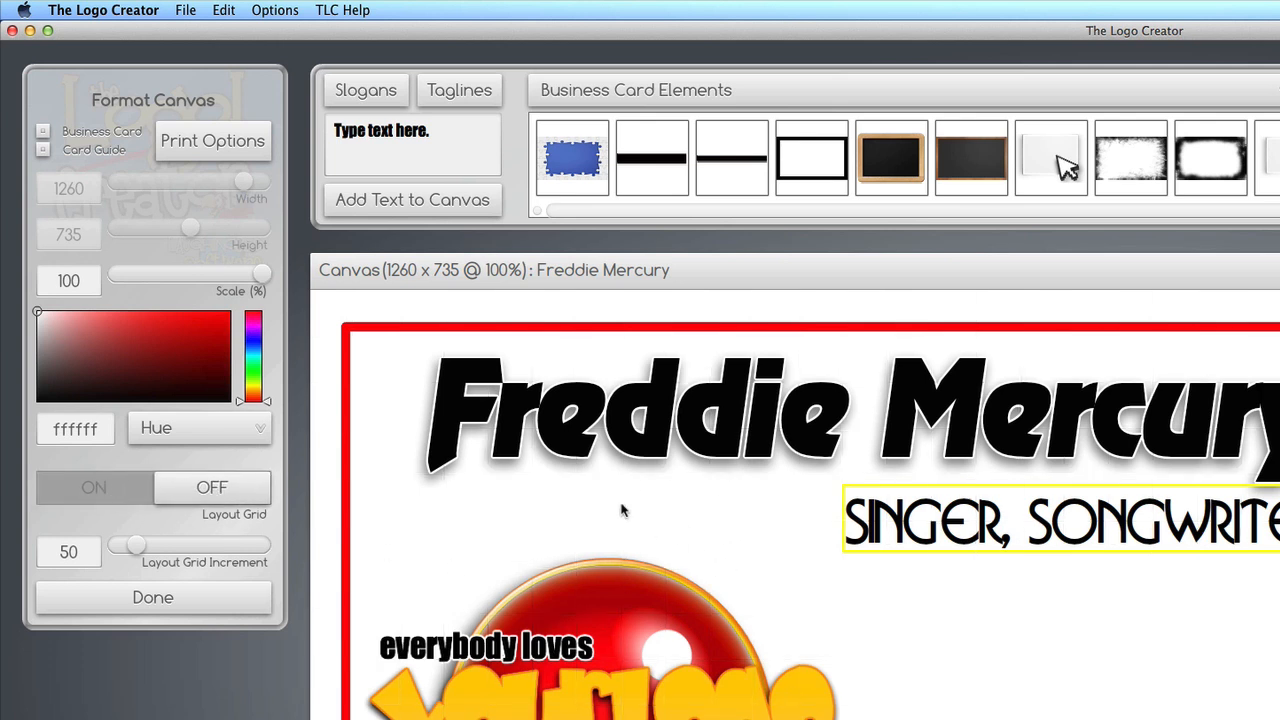
{"action": "mouse_move", "coordinate": [352, 580]}
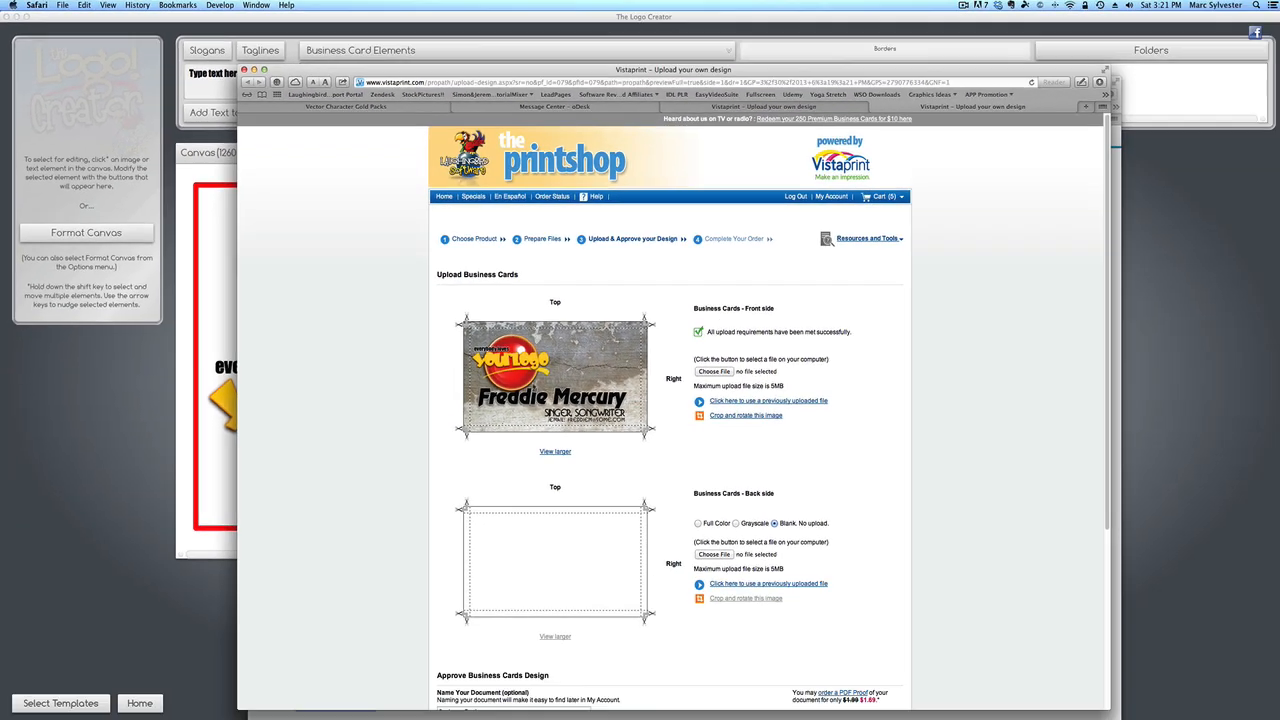
{"action": "mouse_move", "coordinate": [480, 592]}
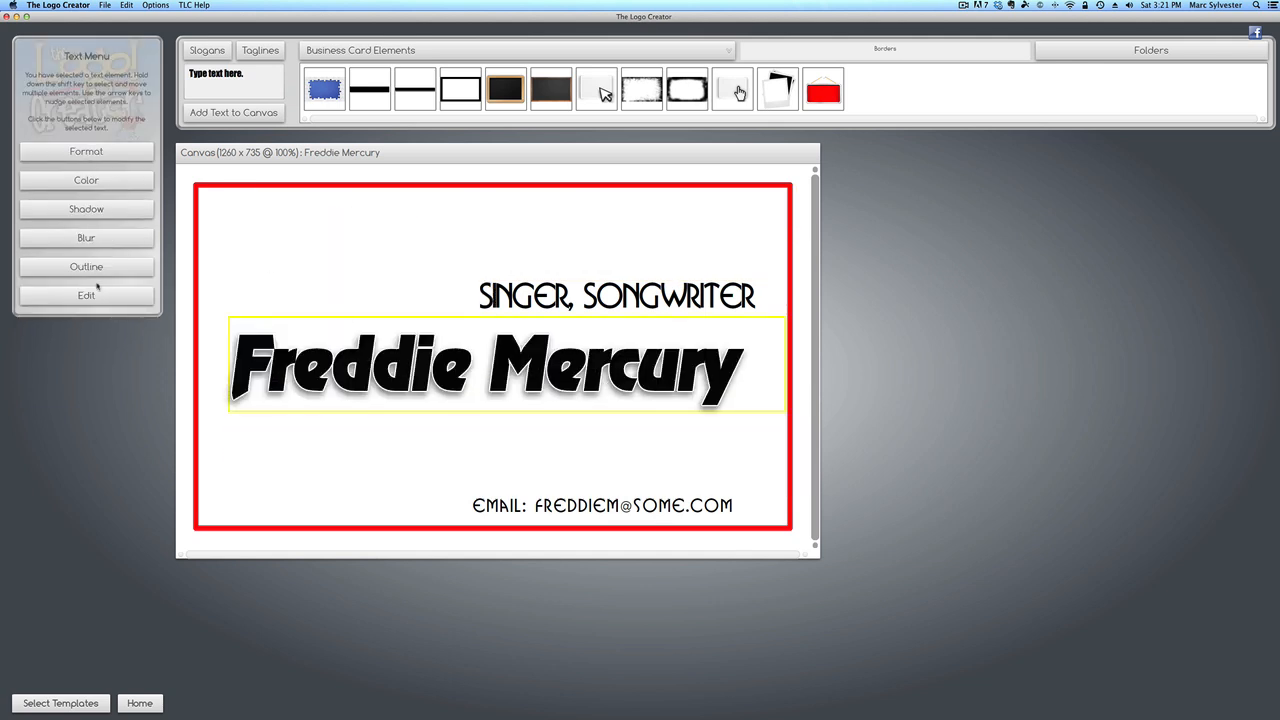
Step: Change the large name text on the back card to read 'Back Image' and deselect it
{"action": "left_click", "coordinate": [86, 294]}
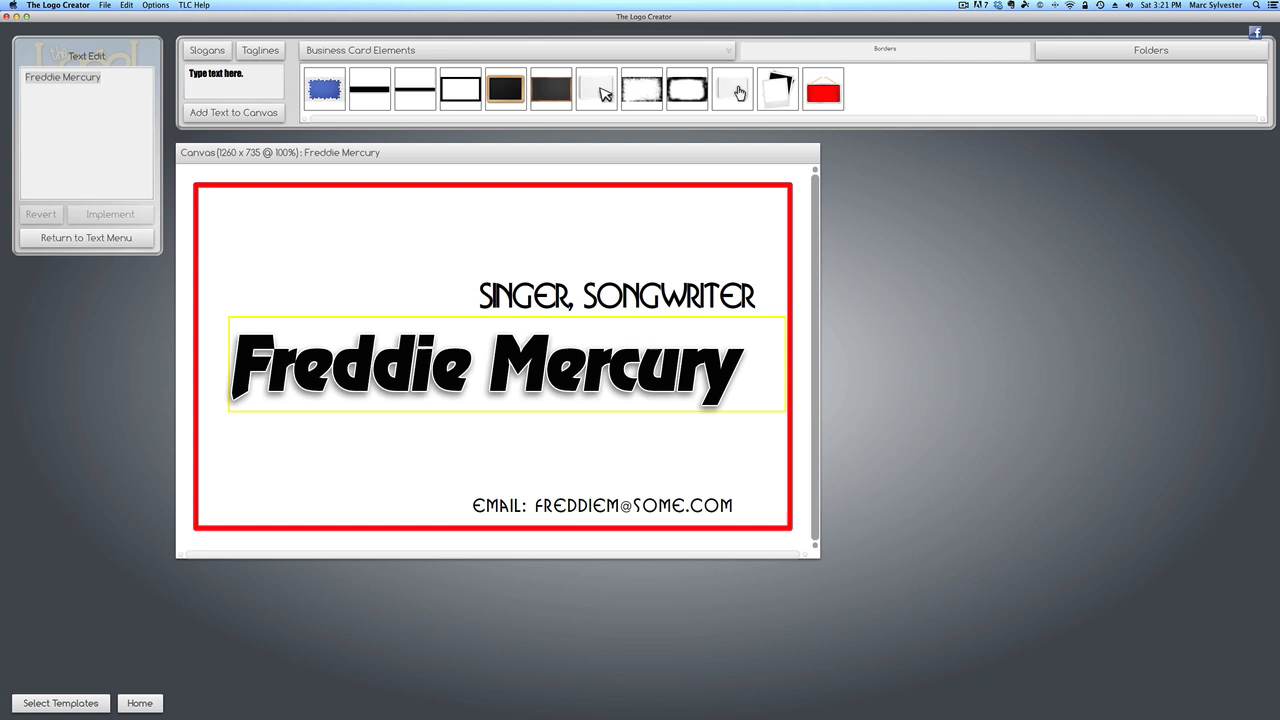
{"action": "type", "text": "Back Image"}
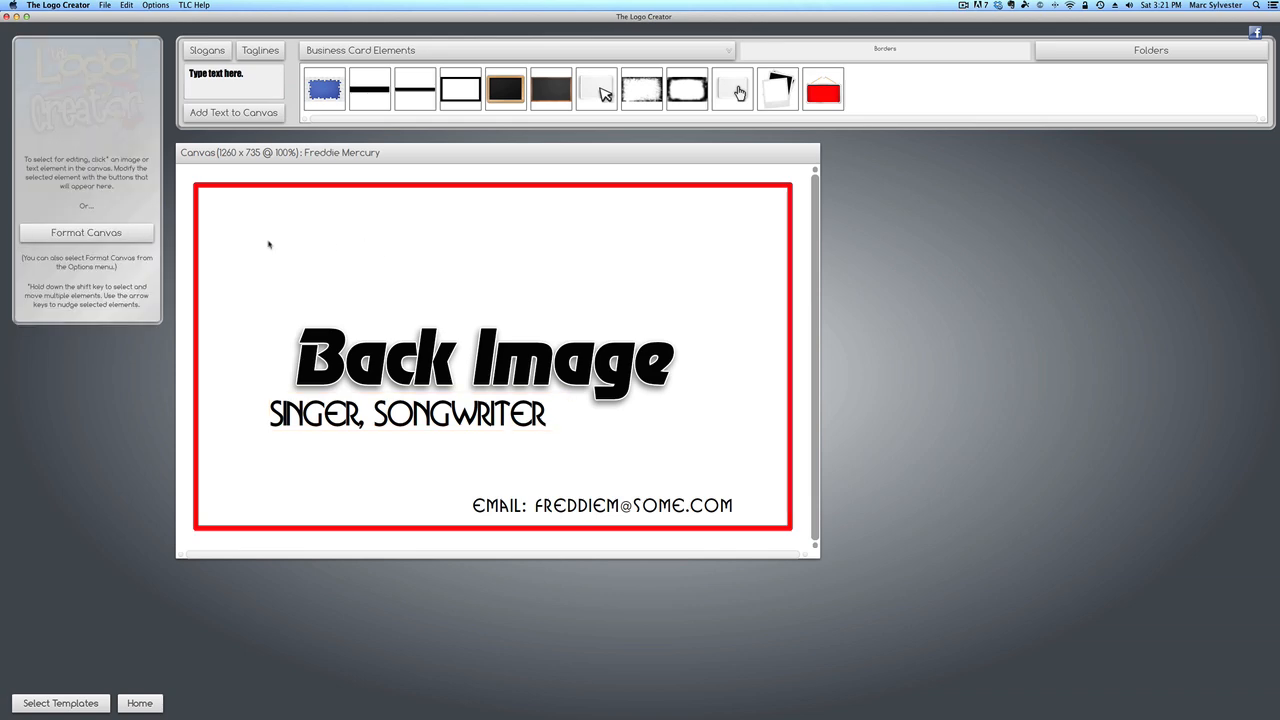
{"action": "left_click", "coordinate": [120, 8]}
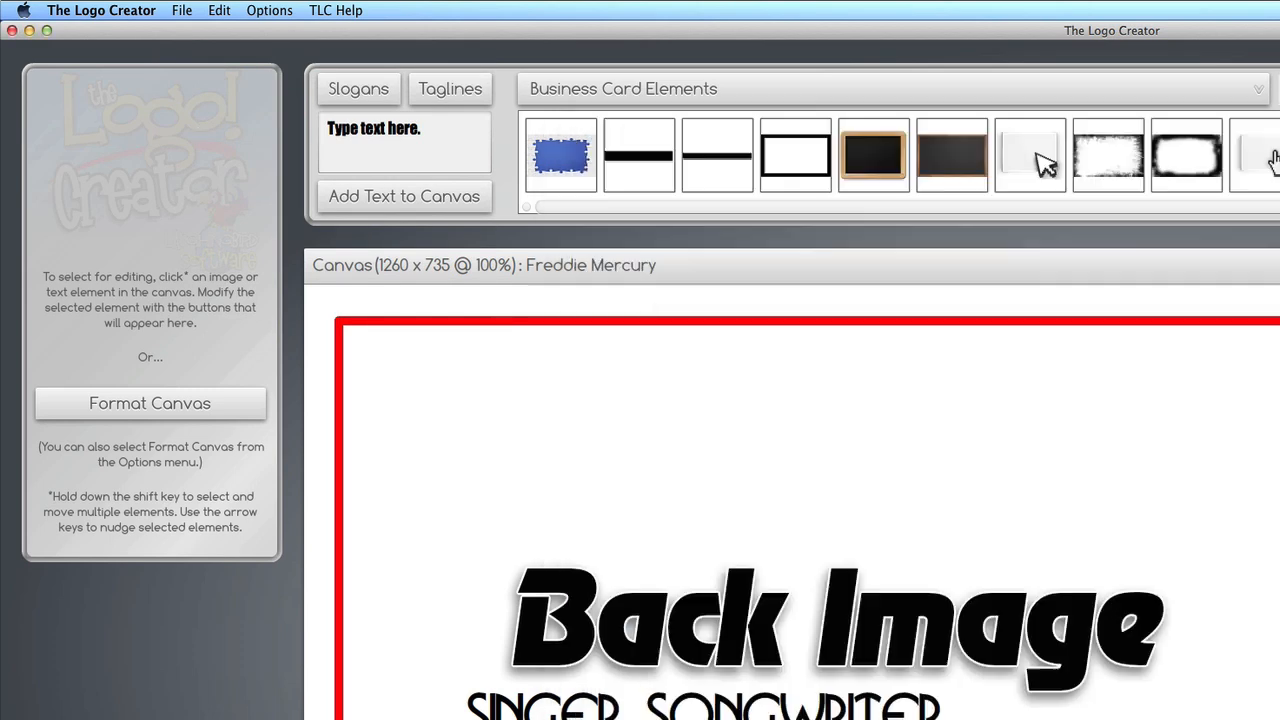
{"action": "mouse_move", "coordinate": [808, 580]}
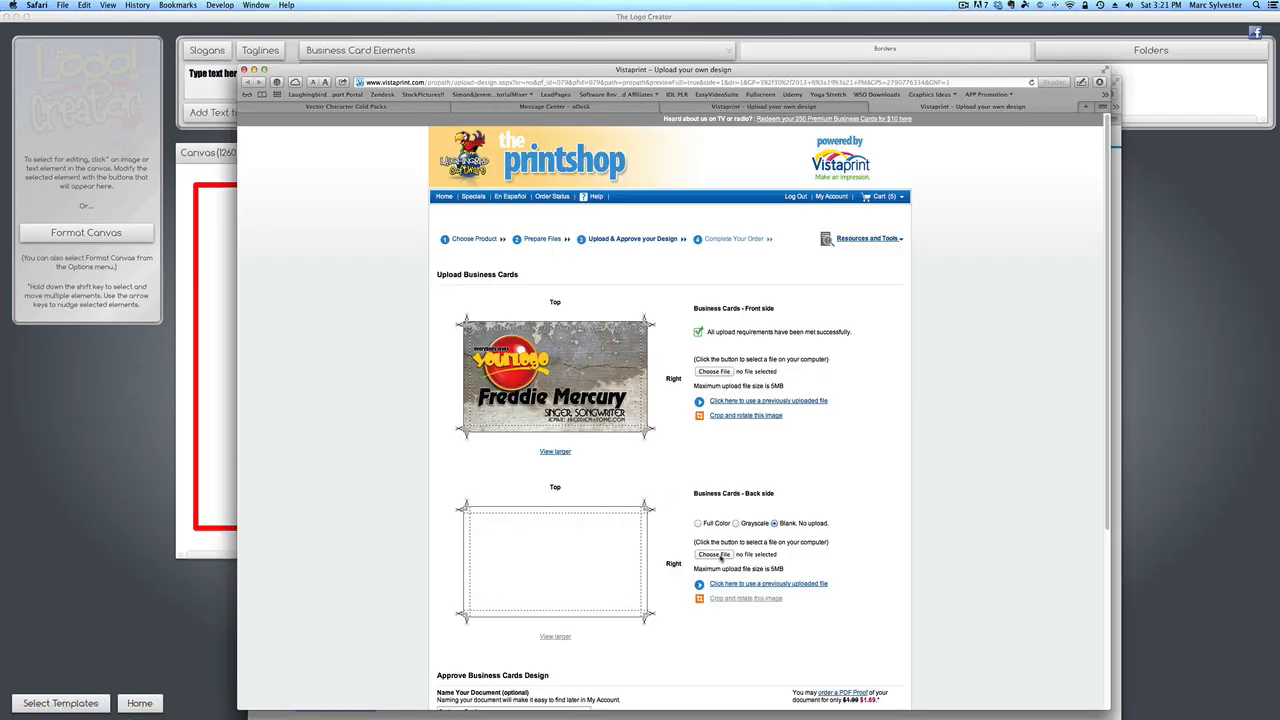
Step: Start choosing a Desktop file for the Business Cards back side upload on Vistaprint
{"action": "left_click", "coordinate": [712, 554]}
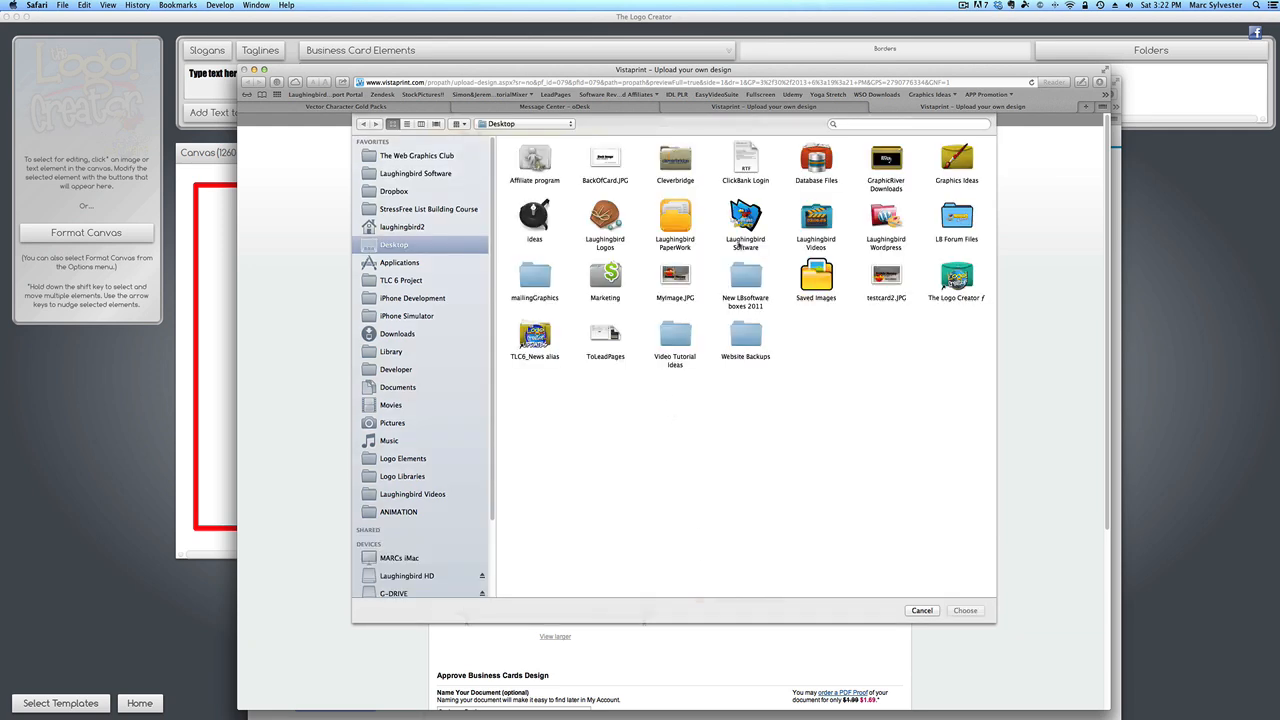
{"action": "left_click", "coordinate": [972, 610]}
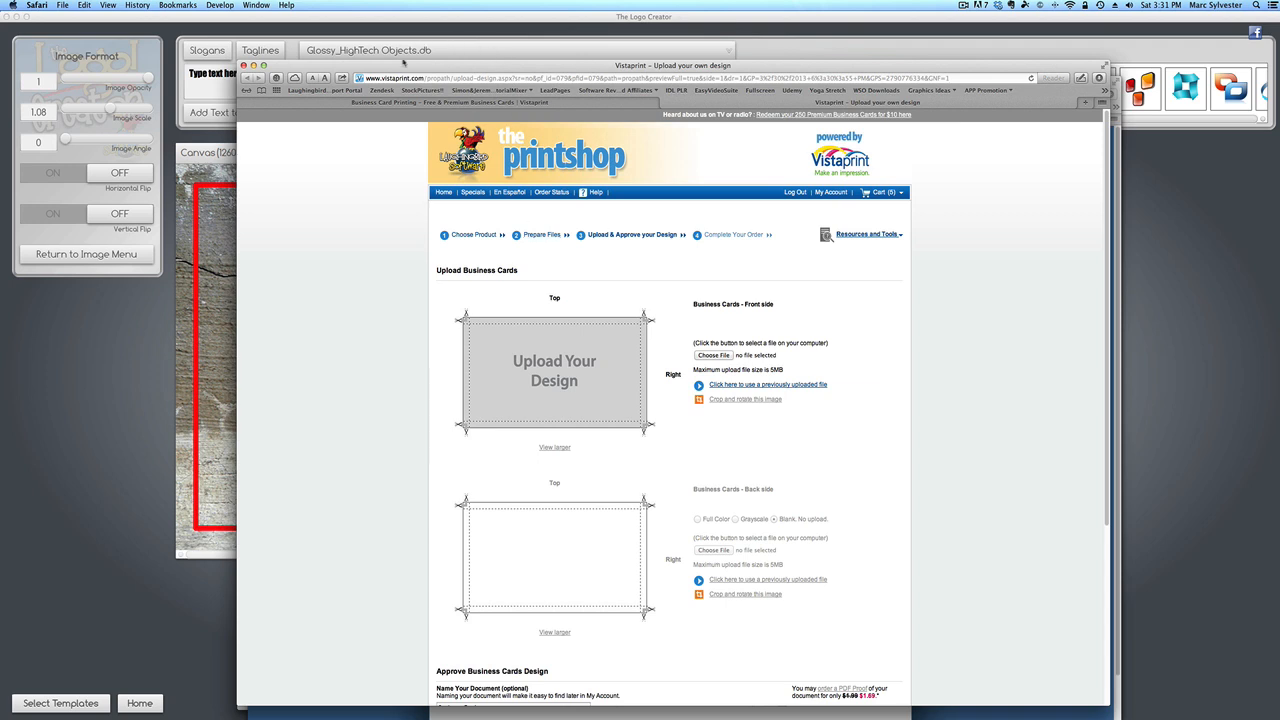
{"action": "mouse_move", "coordinate": [628, 420]}
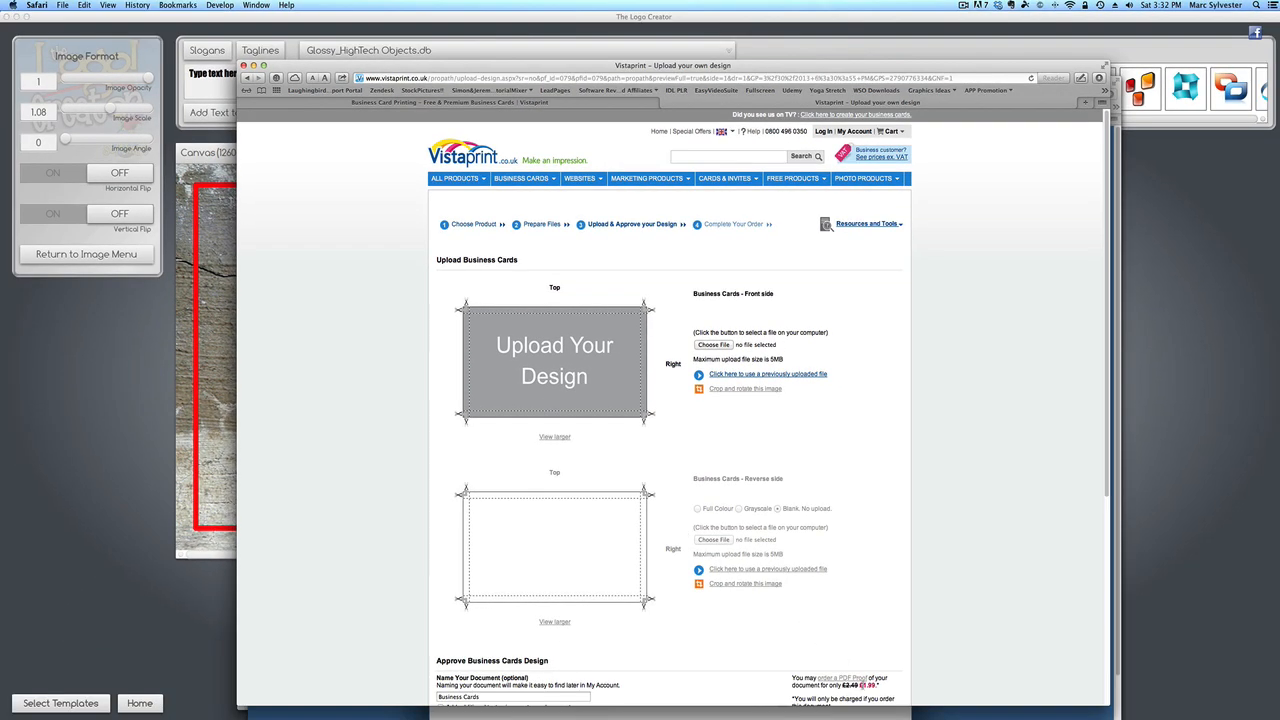
Step: Scroll the vistaprint.co.uk upload page to view both the front and reverse side upload areas
{"action": "scroll", "scroll_direction": "down", "scroll_amount": 3}
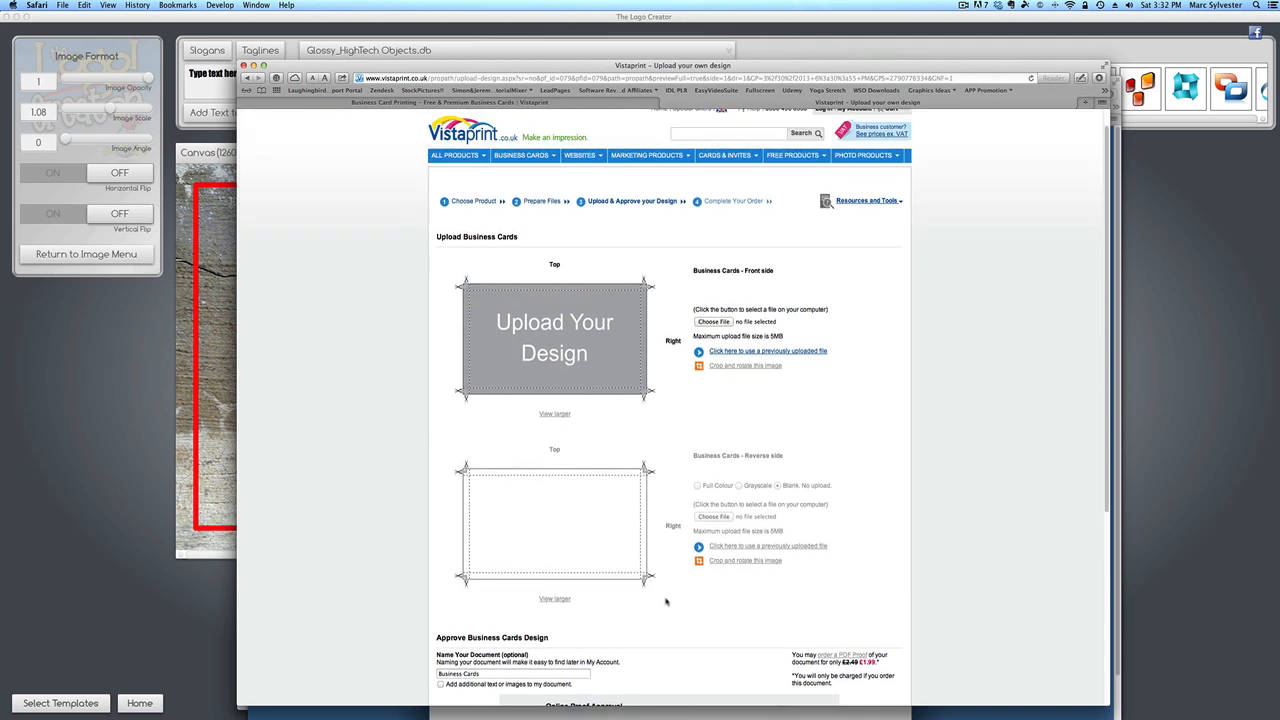
{"action": "mouse_move", "coordinate": [804, 288]}
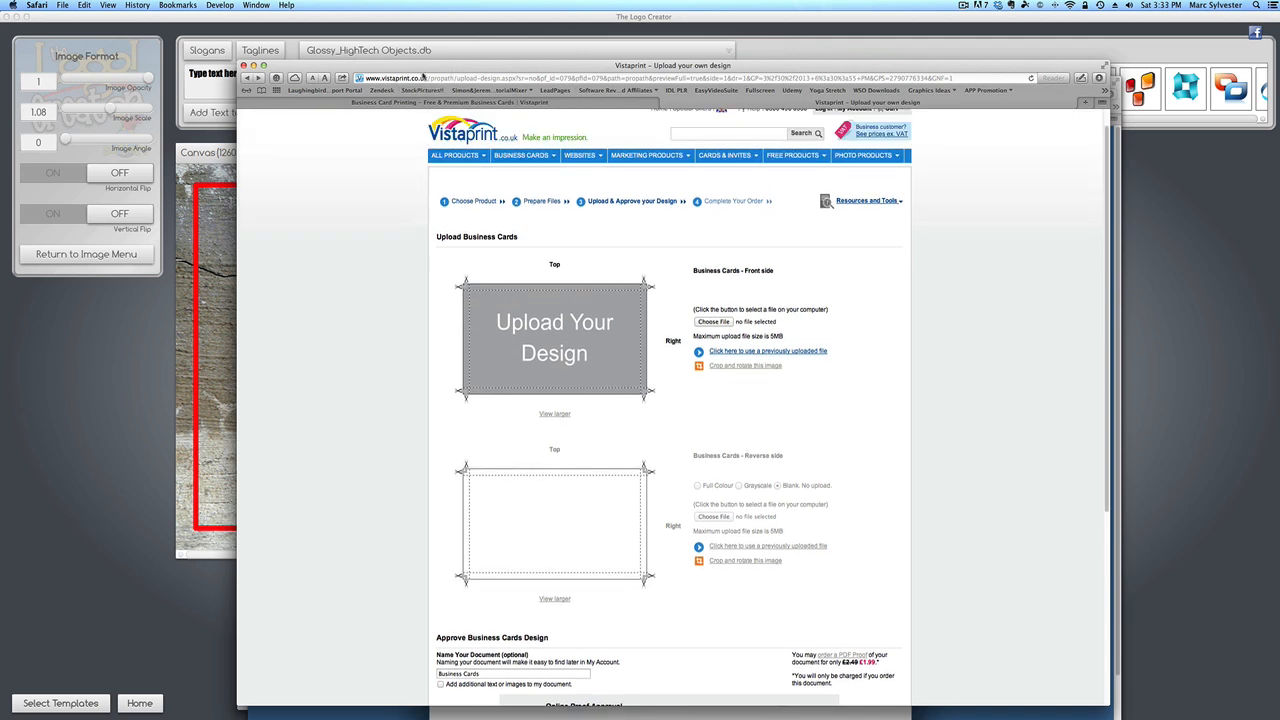
{"action": "mouse_move", "coordinate": [712, 322]}
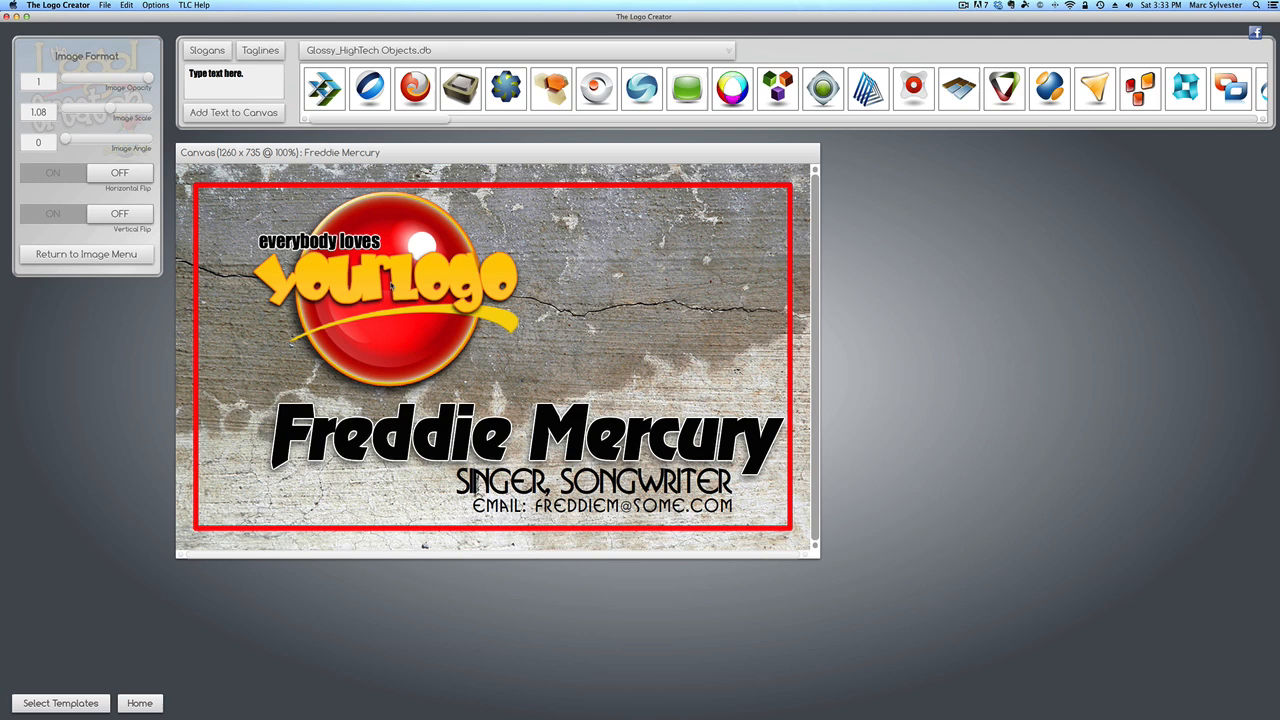
{"action": "mouse_move", "coordinate": [384, 332]}
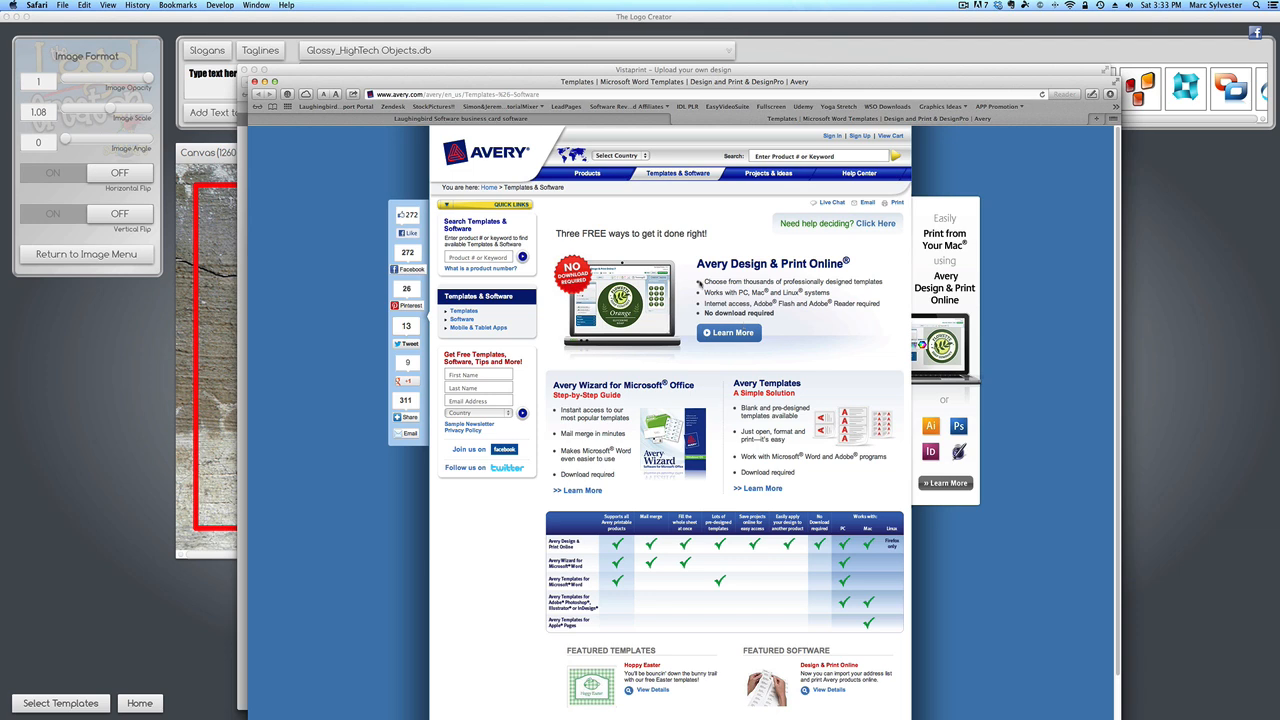
{"action": "mouse_move", "coordinate": [650, 364]}
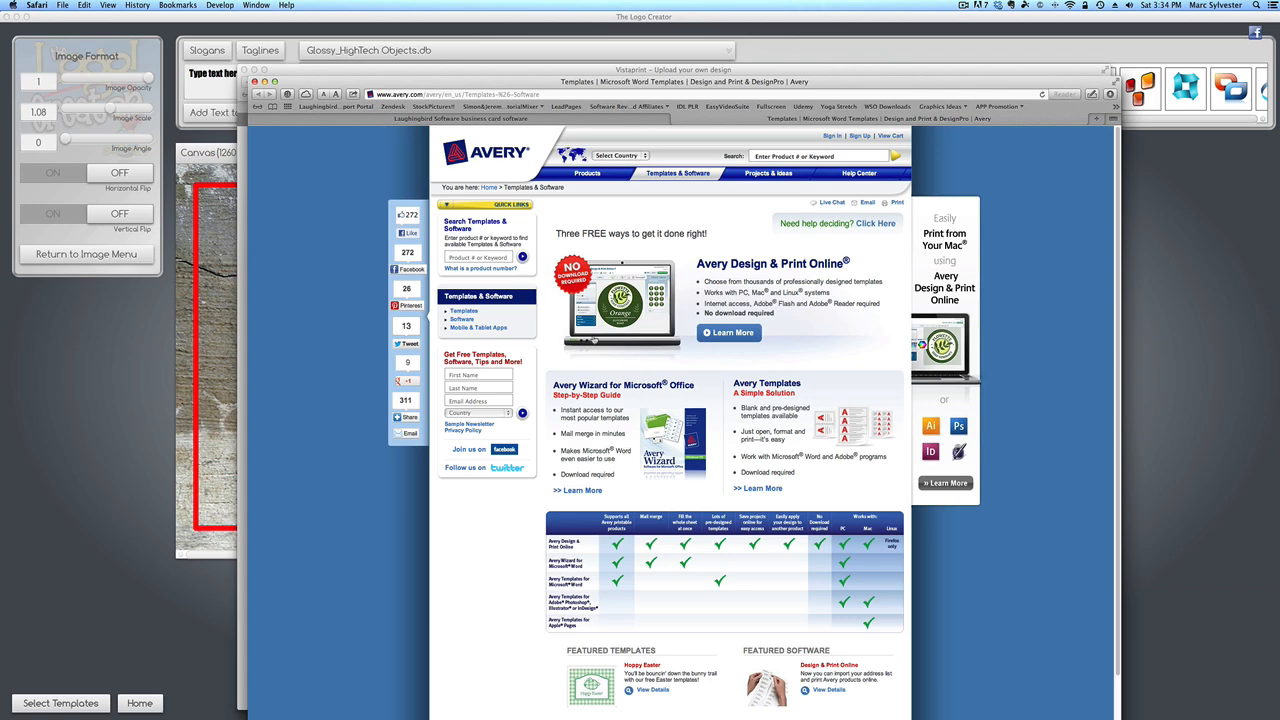
Step: Enter Avery Design & Print Online and browse the Business Cards product category
{"action": "left_click", "coordinate": [728, 332]}
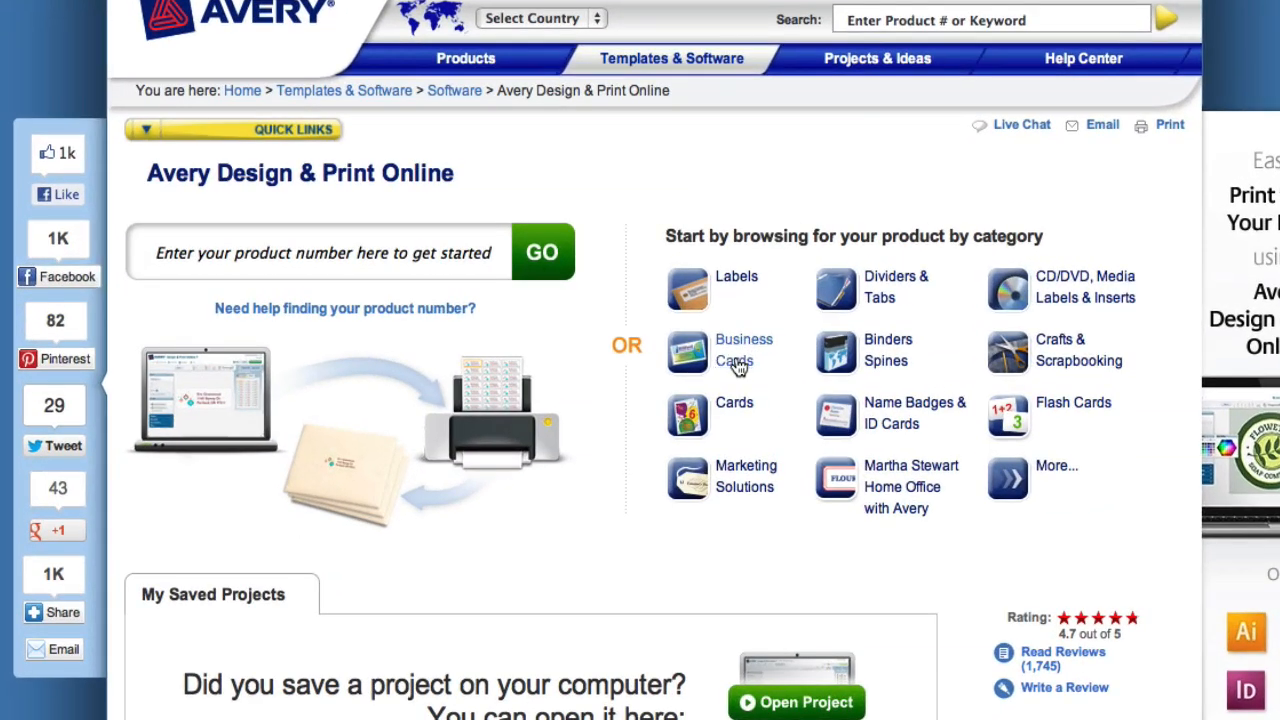
{"action": "left_click", "coordinate": [744, 350]}
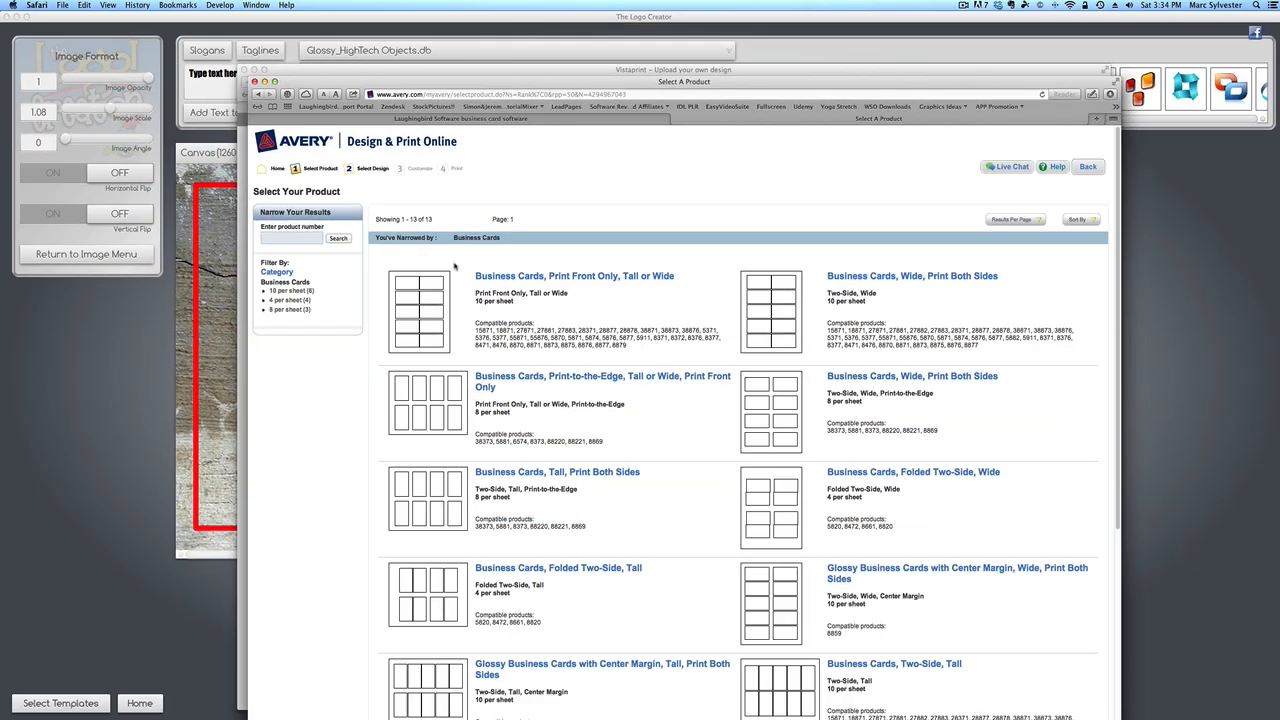
{"action": "mouse_move", "coordinate": [806, 294]}
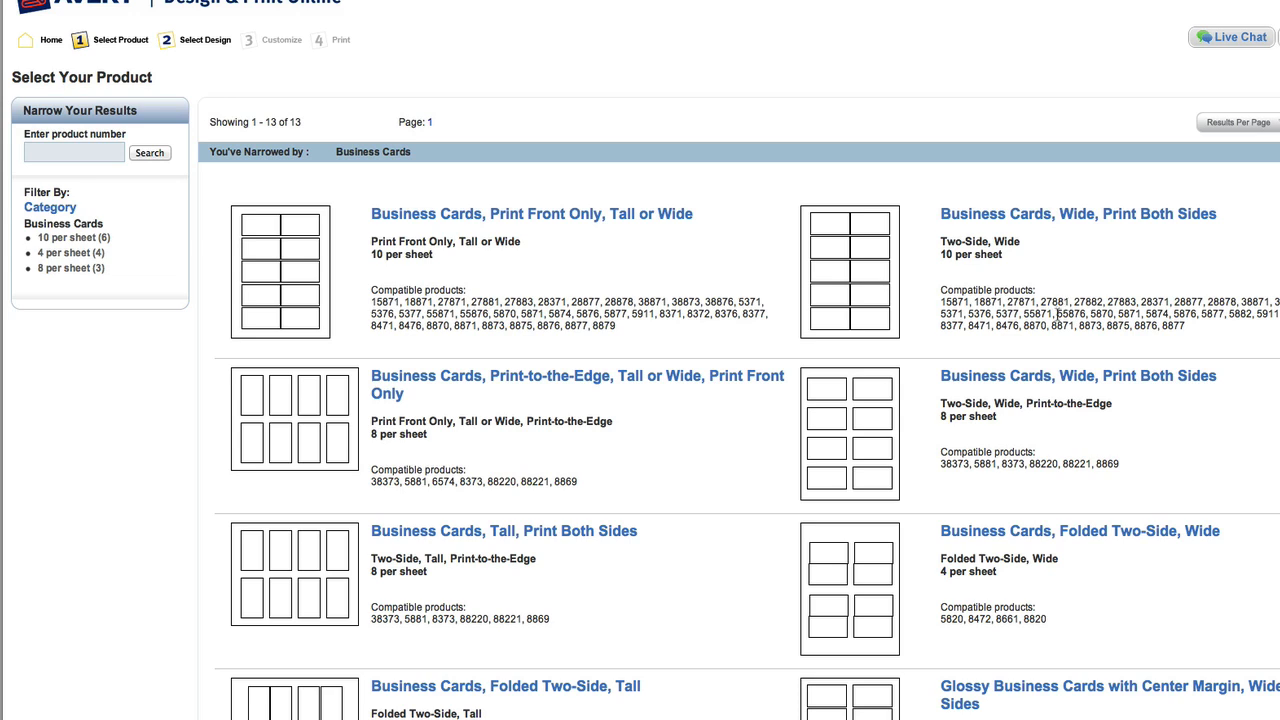
{"action": "mouse_move", "coordinate": [856, 318]}
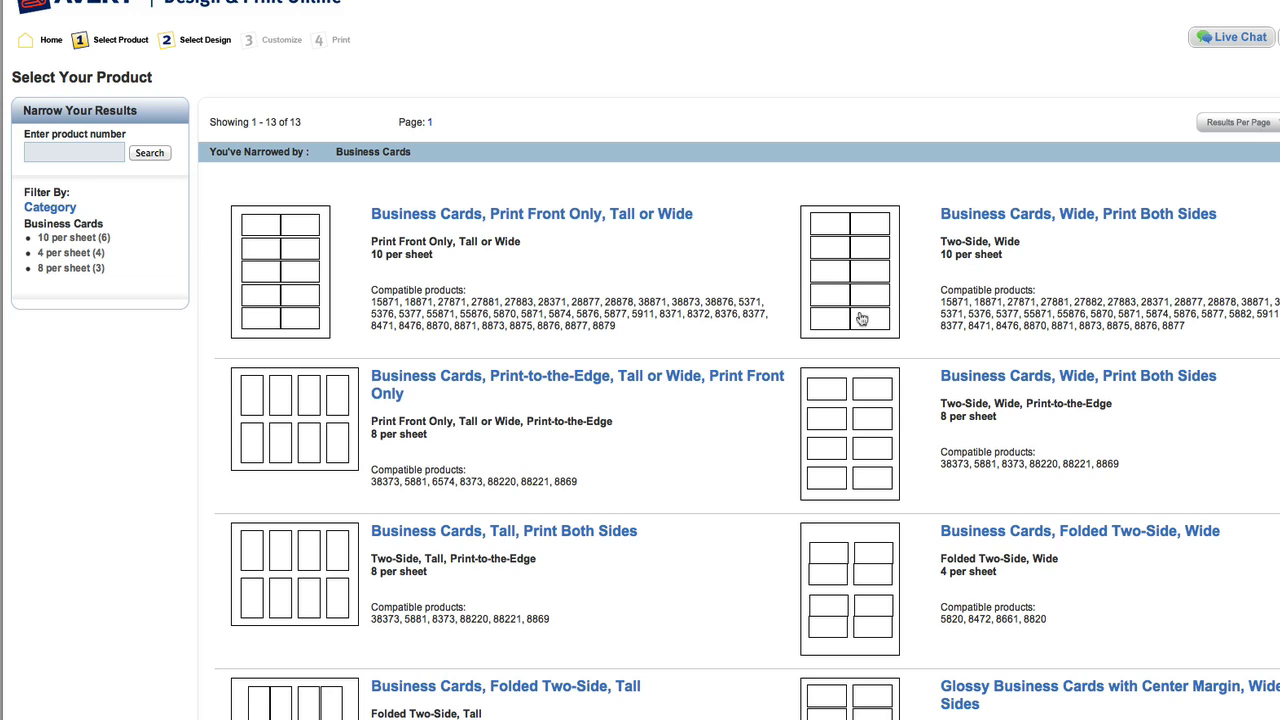
{"action": "mouse_move", "coordinate": [984, 300]}
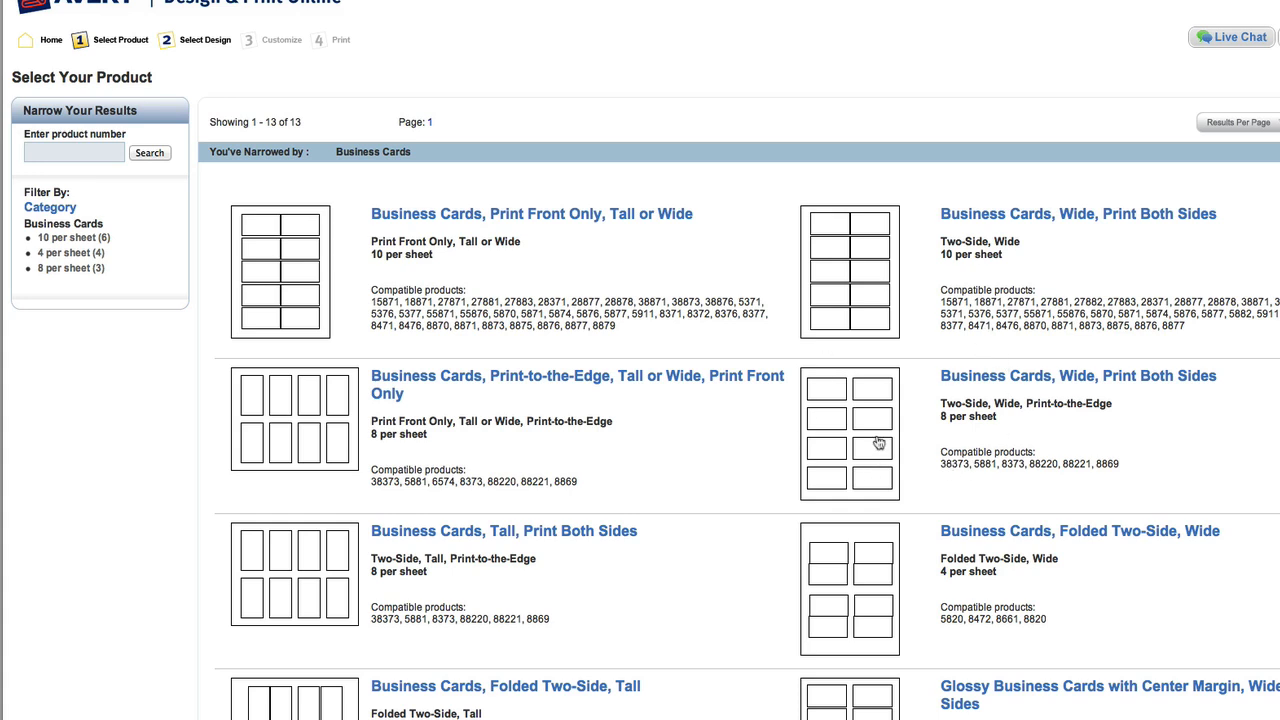
{"action": "mouse_move", "coordinate": [850, 422]}
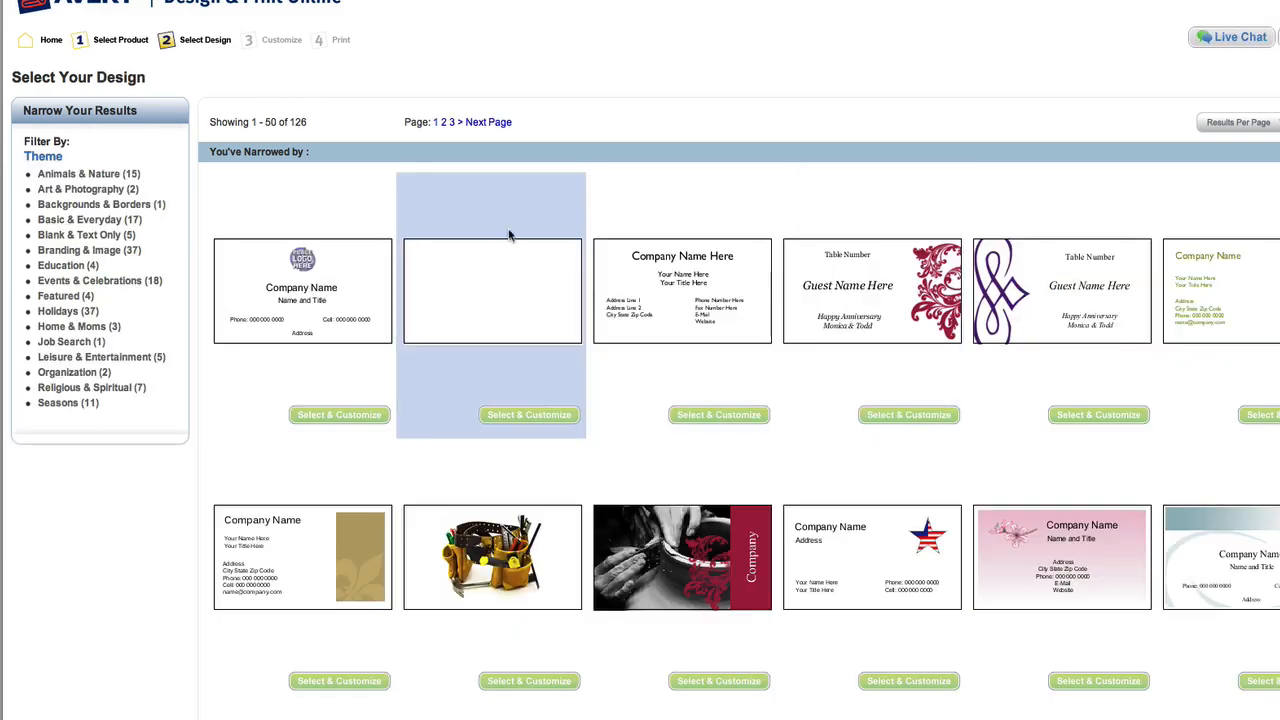
Step: Scroll the product list toward the wide print-both-sides 8-per-sheet business card
{"action": "scroll", "scroll_direction": "down", "scroll_amount": 3}
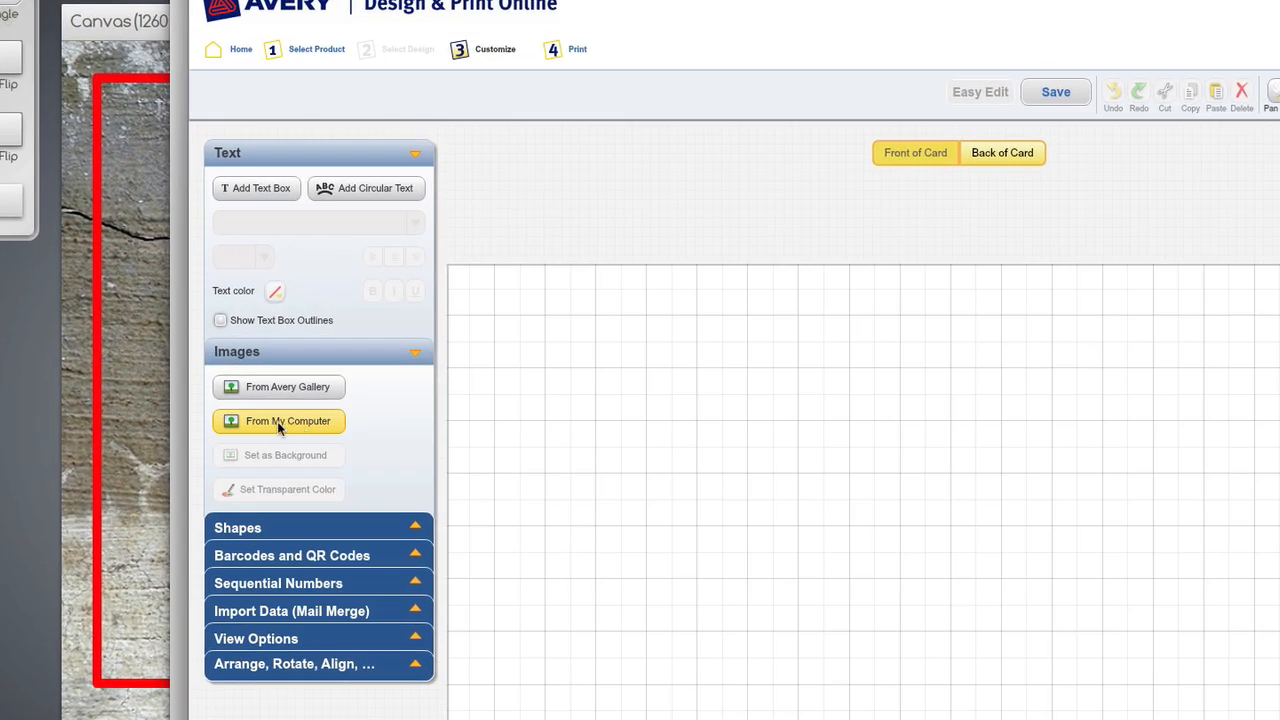
Step: Import the Freddie Mercury card JPG onto the card front and enlarge it to fill the card
{"action": "left_click", "coordinate": [288, 420]}
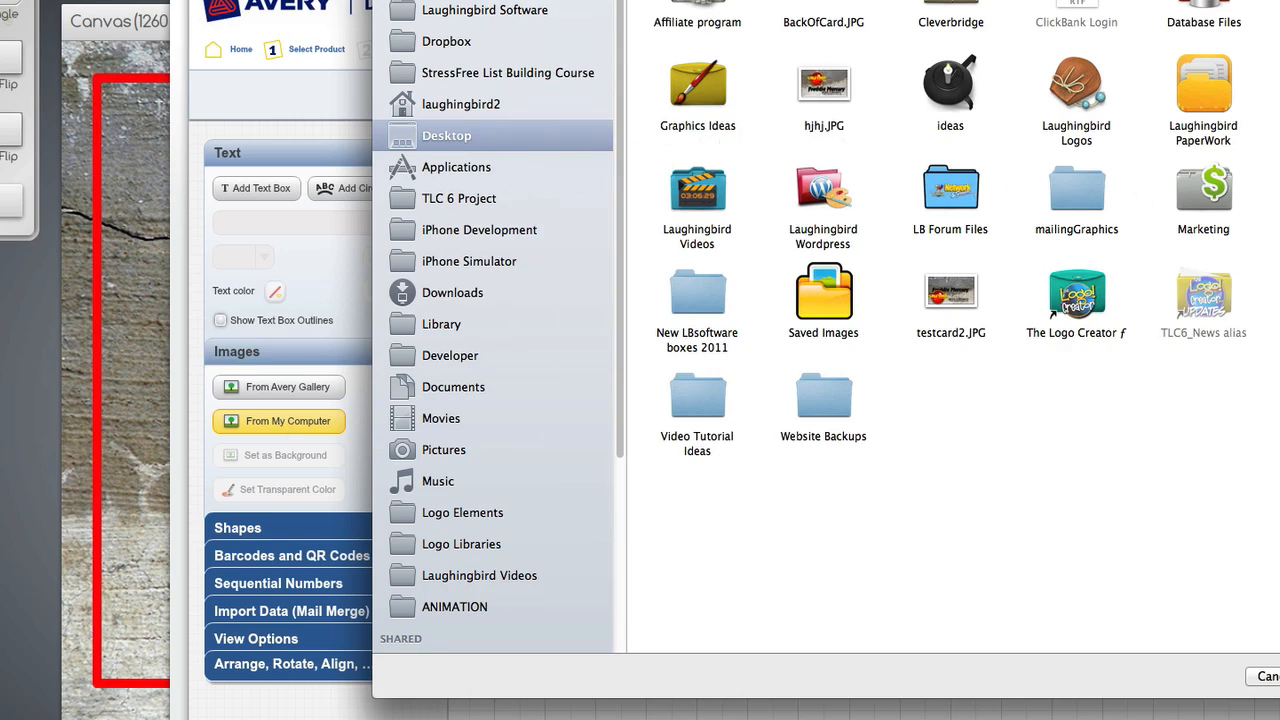
{"action": "left_click", "coordinate": [1266, 672]}
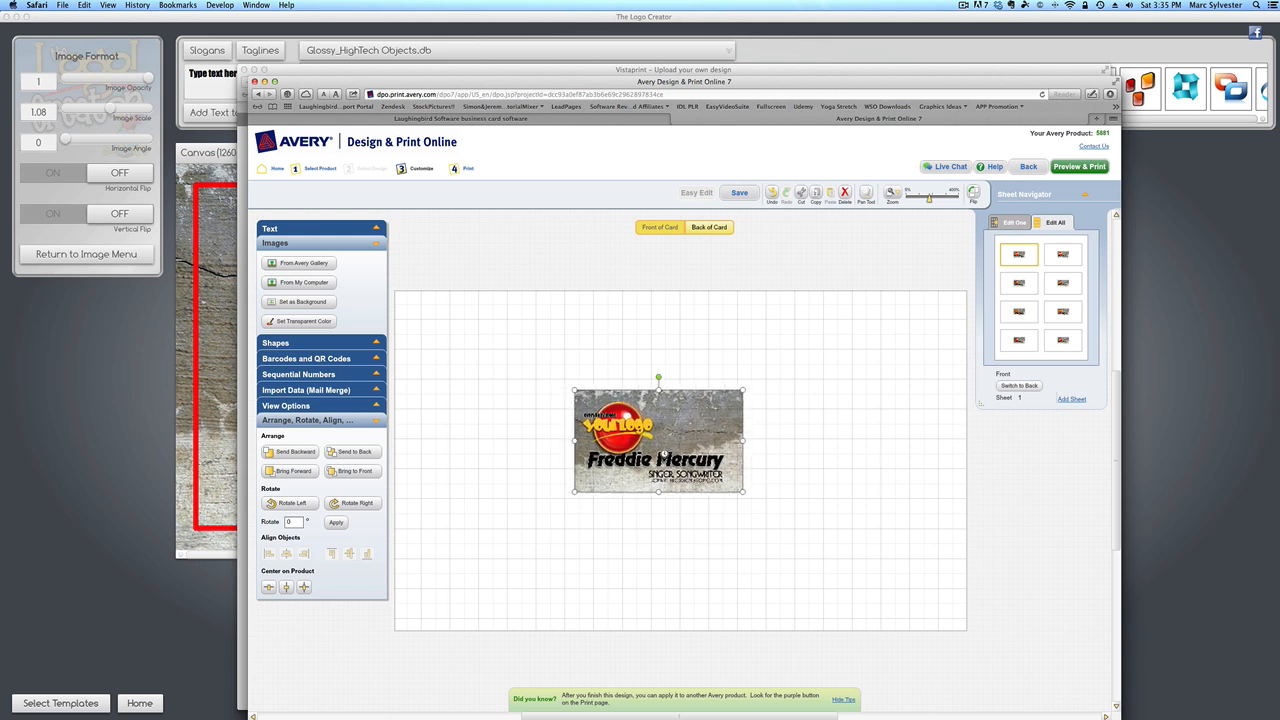
{"action": "left_click_drag", "start_coordinate": [658, 440], "coordinate": [476, 340]}
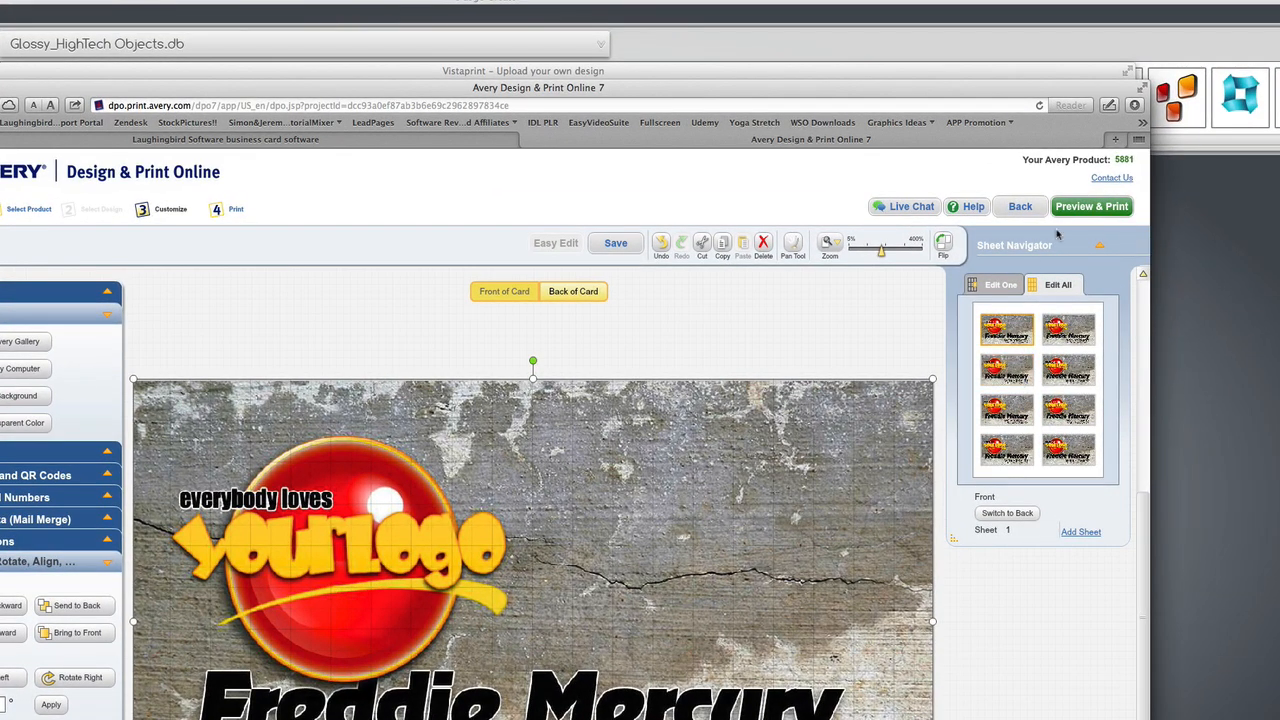
{"action": "left_click", "coordinate": [1092, 206]}
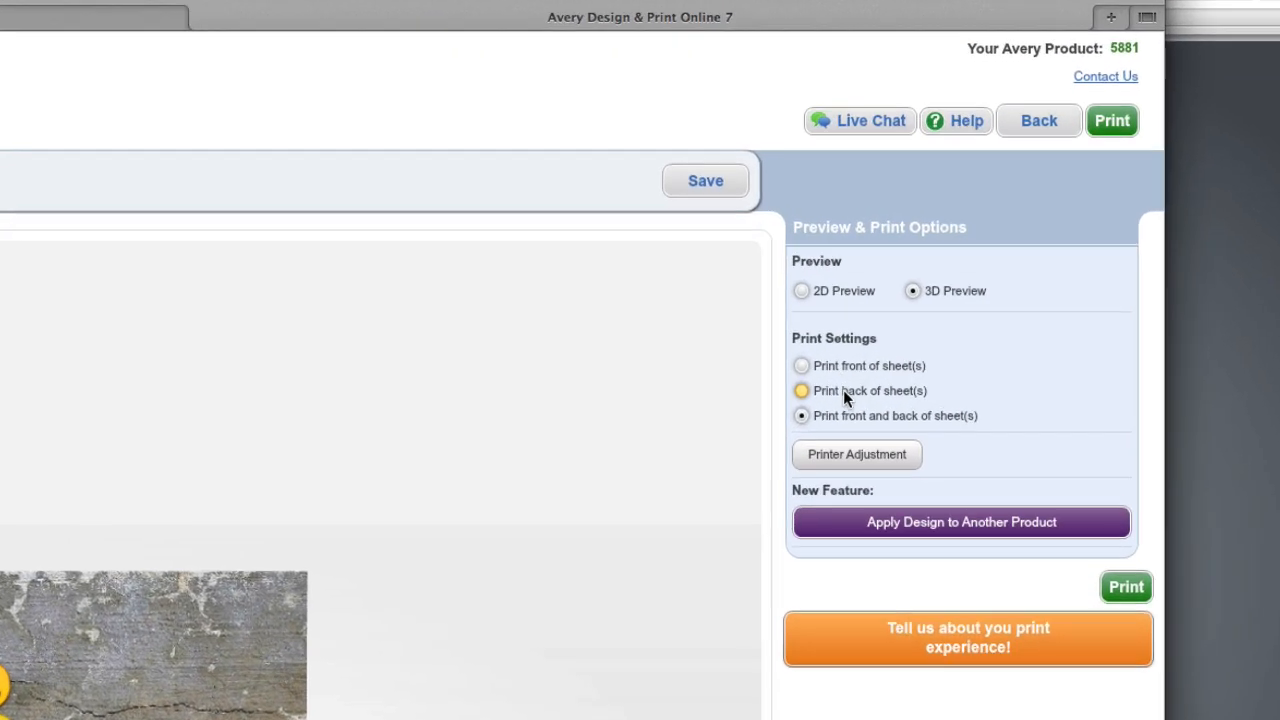
Step: Choose Print front of sheet(s) only and generate the printable card-sheet PDF
{"action": "left_click", "coordinate": [800, 416]}
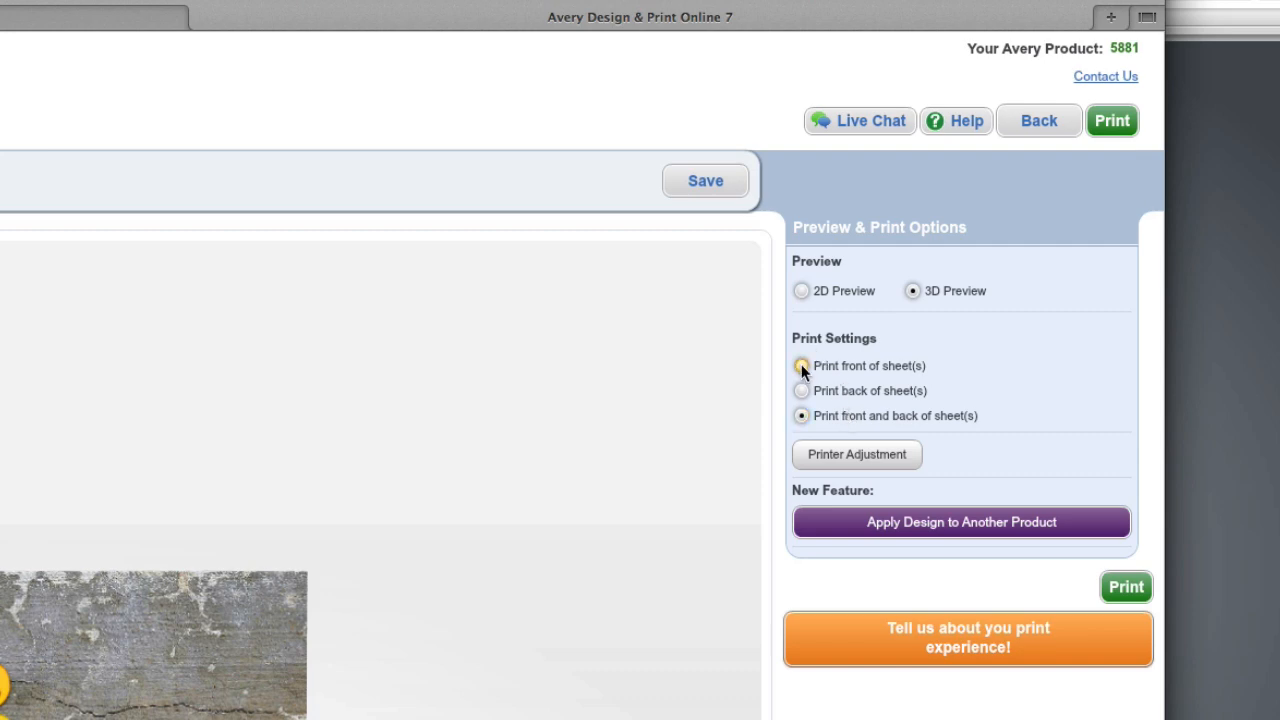
{"action": "left_click", "coordinate": [800, 364]}
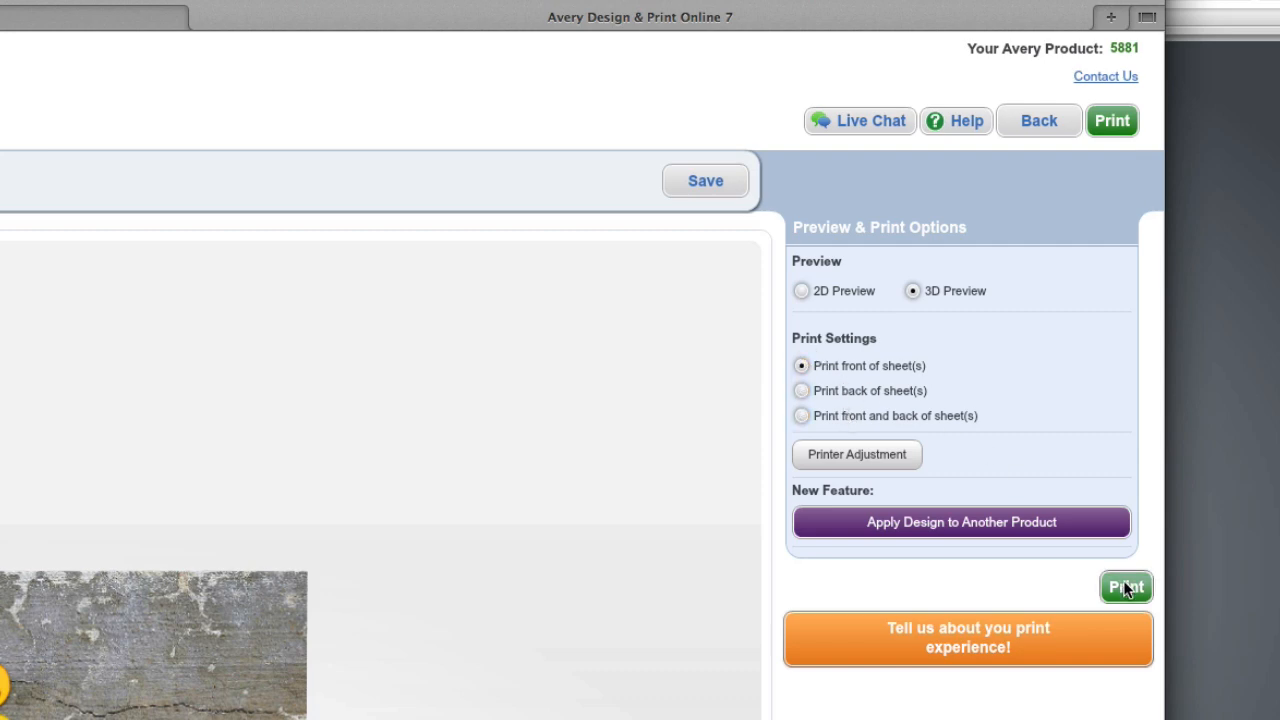
{"action": "left_click", "coordinate": [1128, 586]}
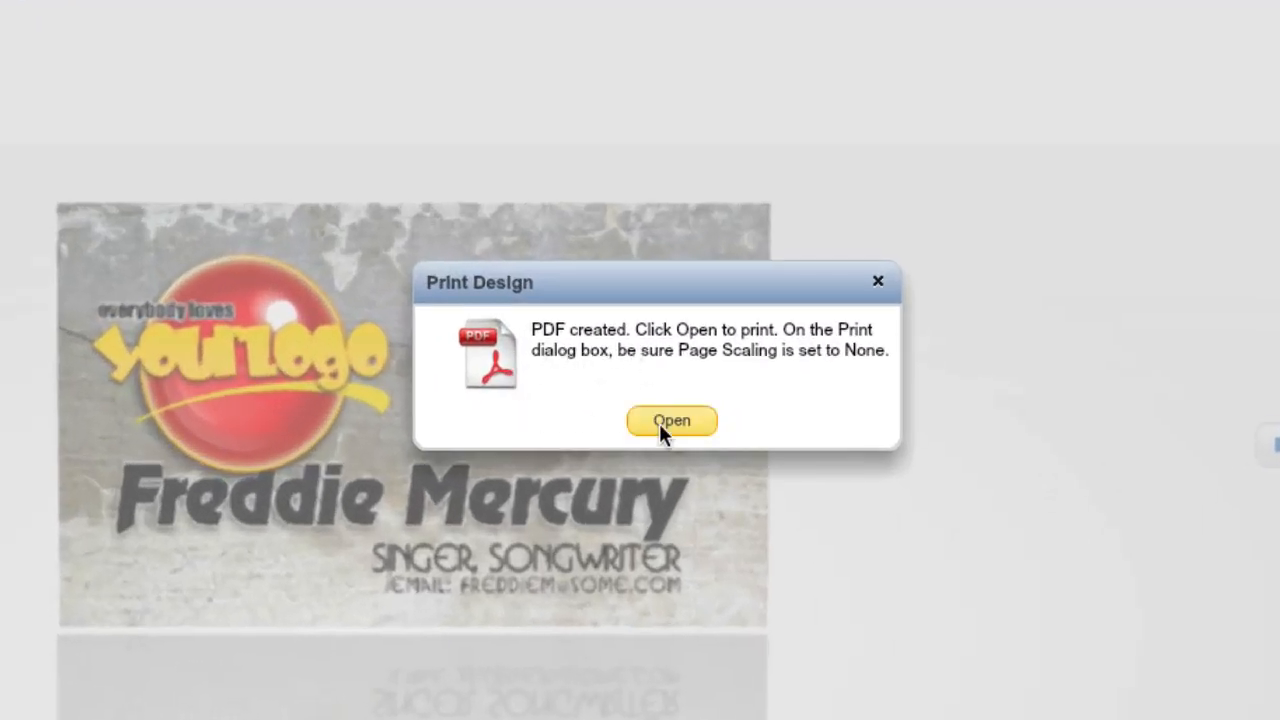
{"action": "left_click", "coordinate": [672, 420]}
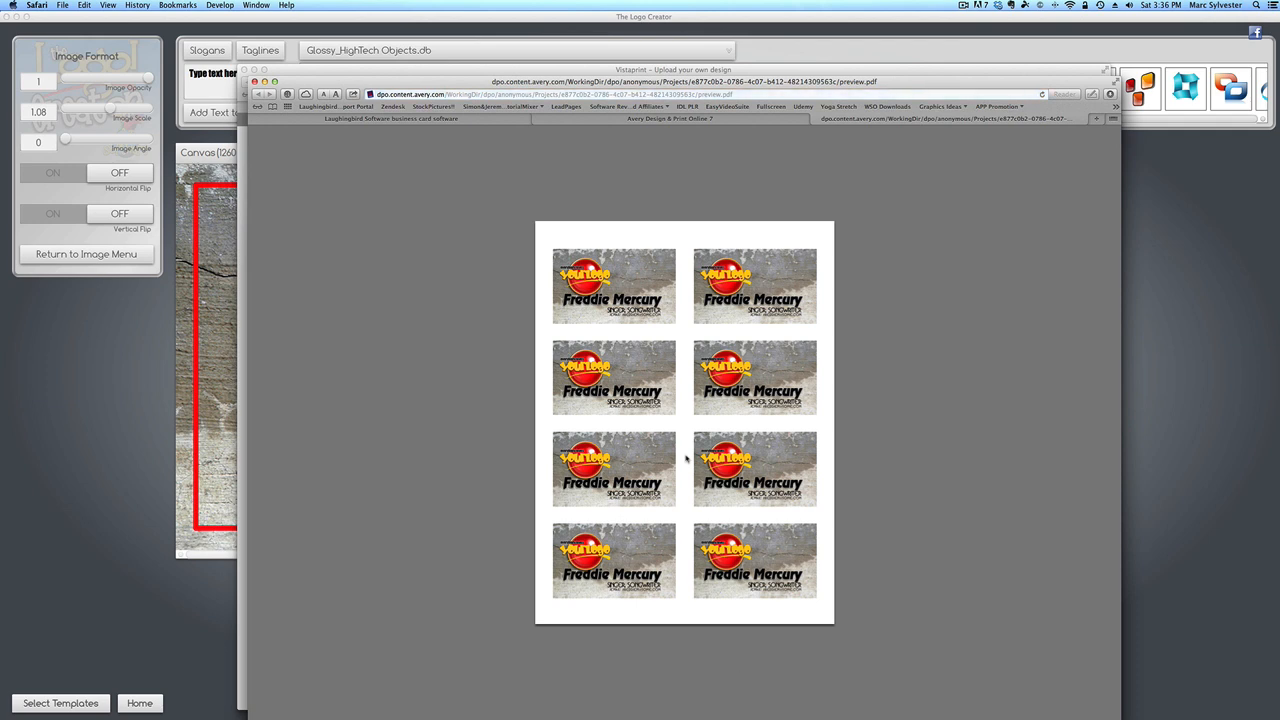
Step: Send the eight-card Freddie Mercury PDF sheet to the printer from Safari
{"action": "left_click", "coordinate": [64, 8]}
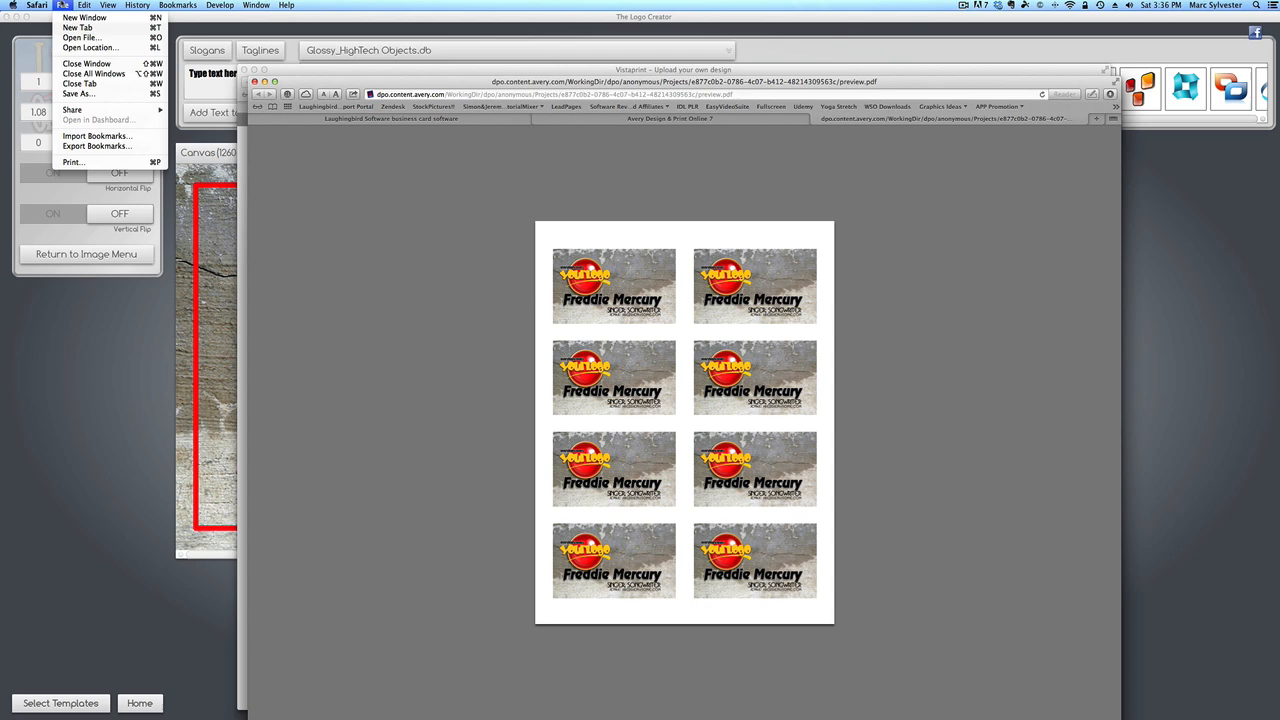
{"action": "mouse_move", "coordinate": [76, 162]}
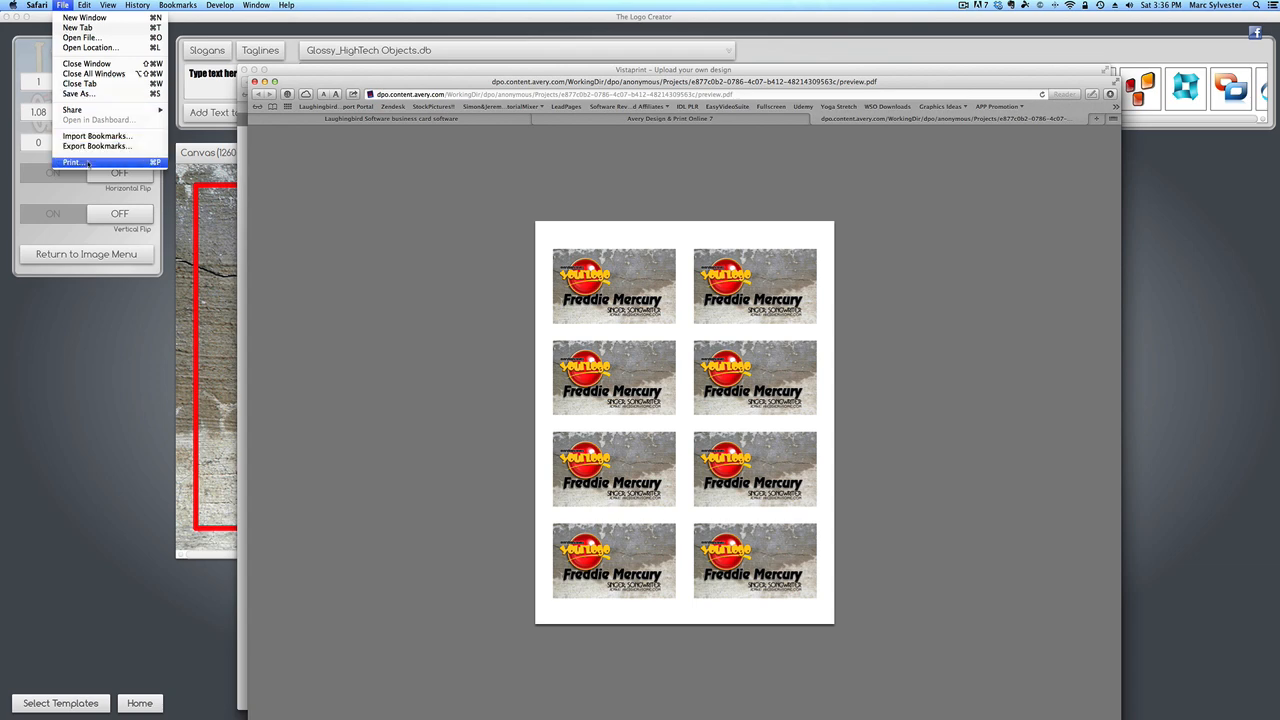
{"action": "left_click", "coordinate": [76, 160]}
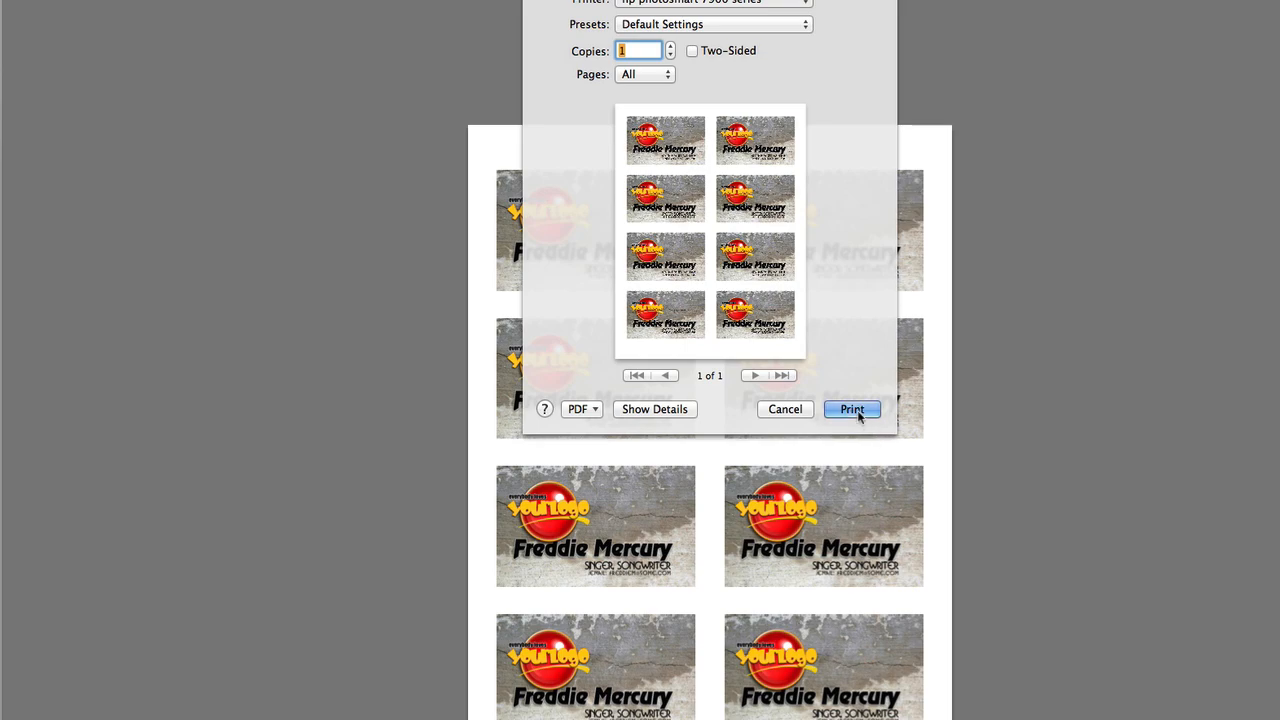
{"action": "left_click", "coordinate": [852, 408]}
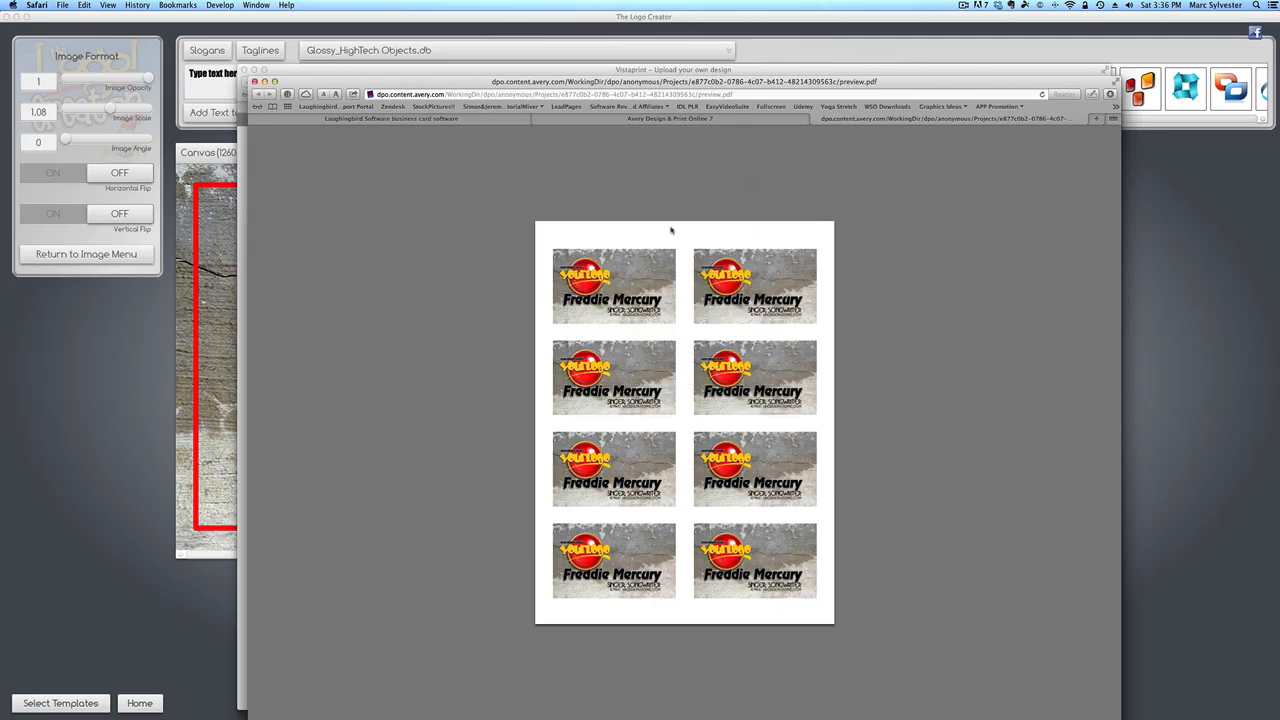